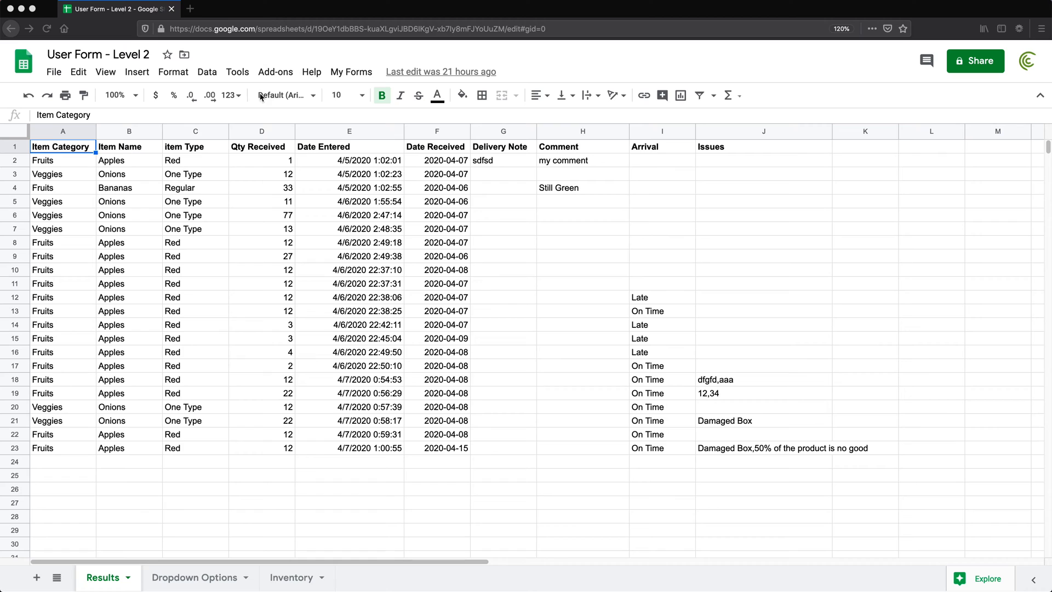
mouse_move(348, 86)
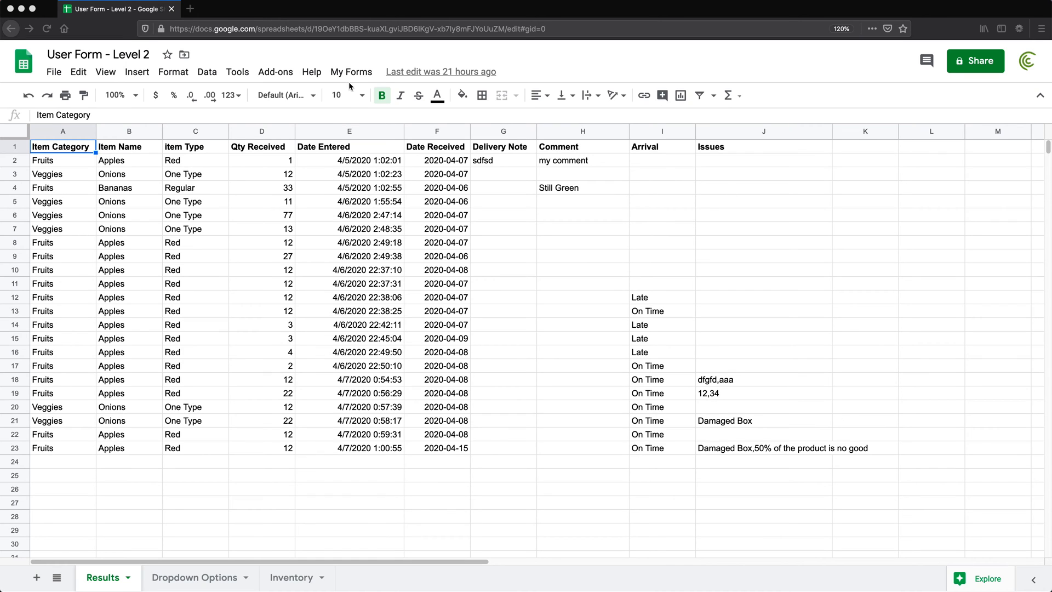
- Launch the Receive Inventory sidebar from My Forms, prefilled with Fruits, Apples, Red, 158 on hand
left_click(351, 72)
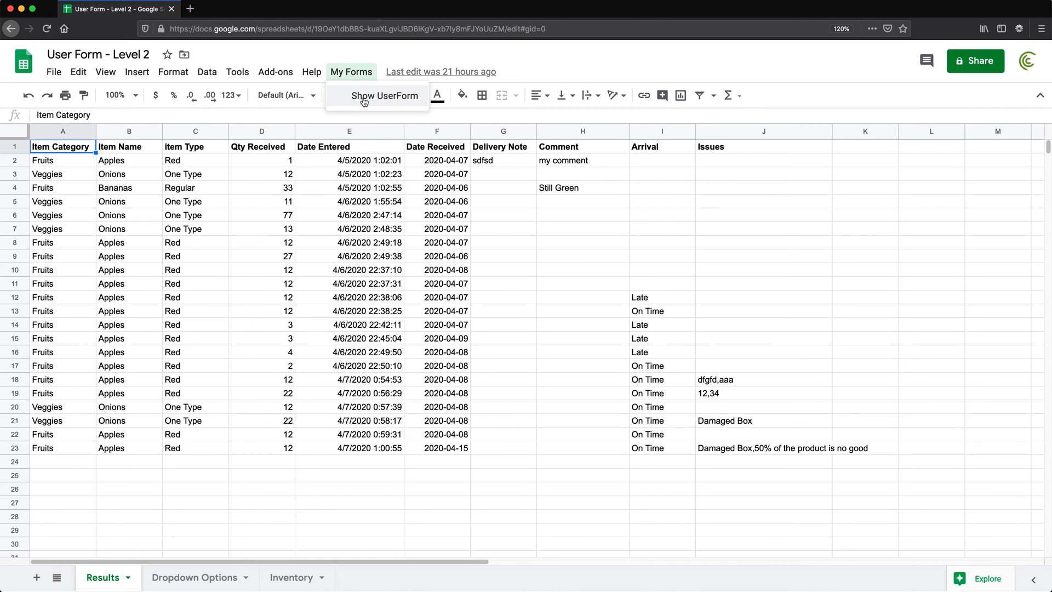
left_click(385, 95)
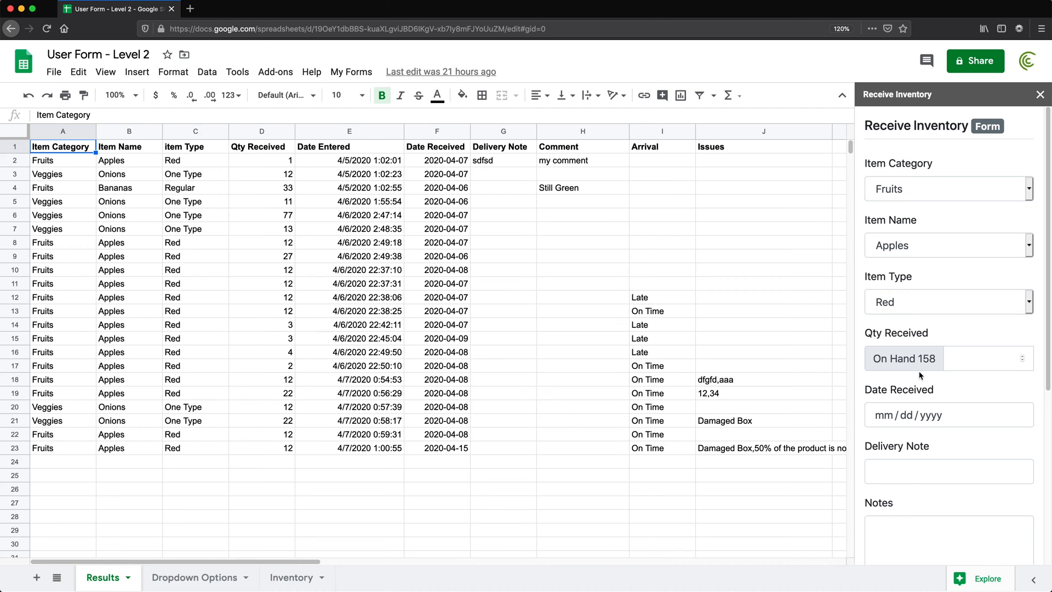
mouse_move(190, 578)
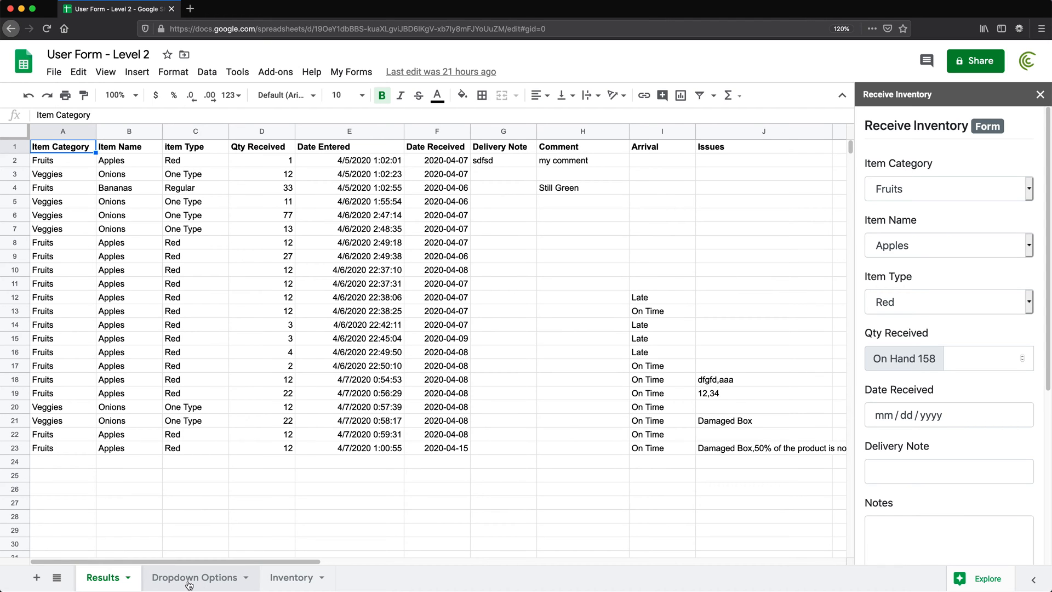
- Show the Dropdown Options sheet and pick Veggies, Onions, One Type in the form, giving 134 on hand
left_click(195, 578)
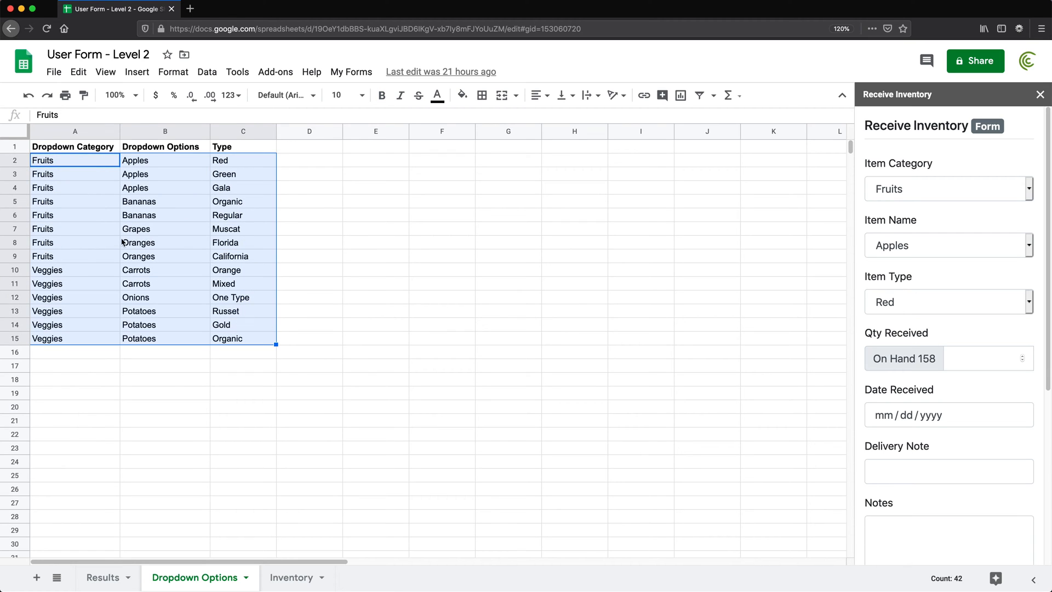
mouse_move(877, 232)
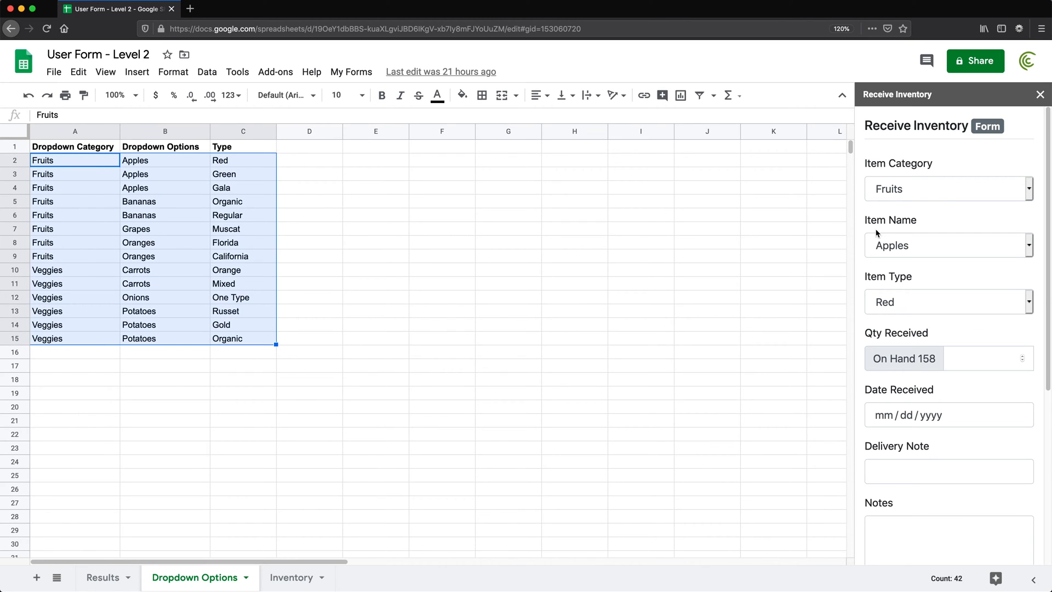
mouse_move(914, 215)
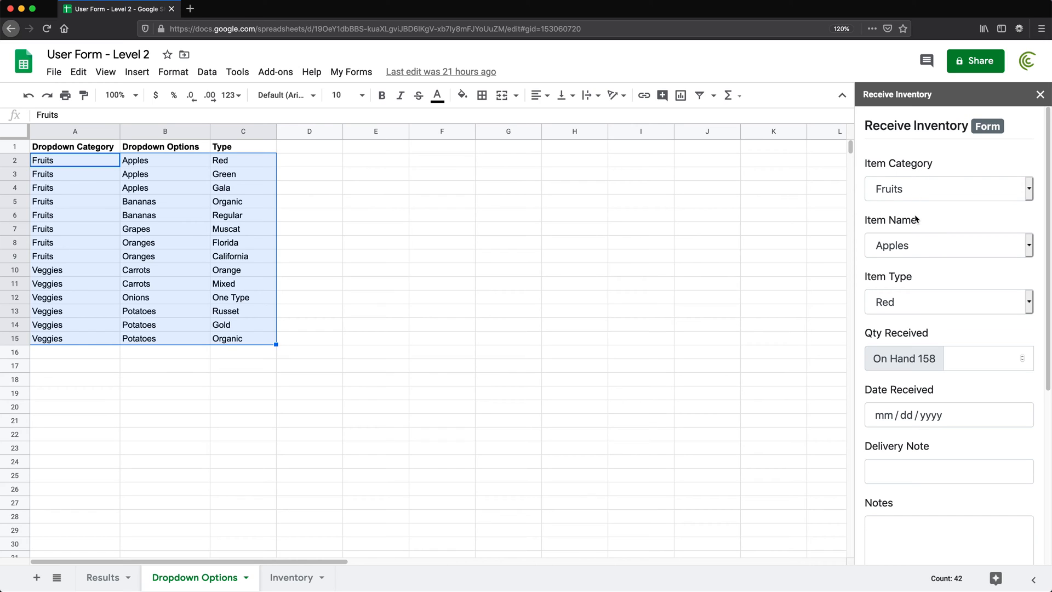
left_click(947, 189)
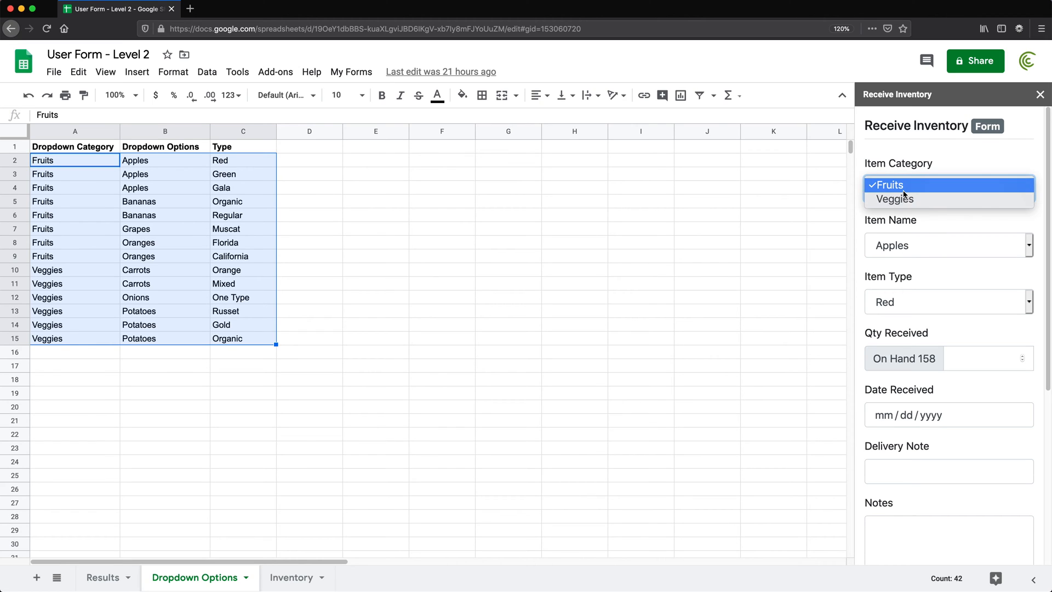
left_click(894, 198)
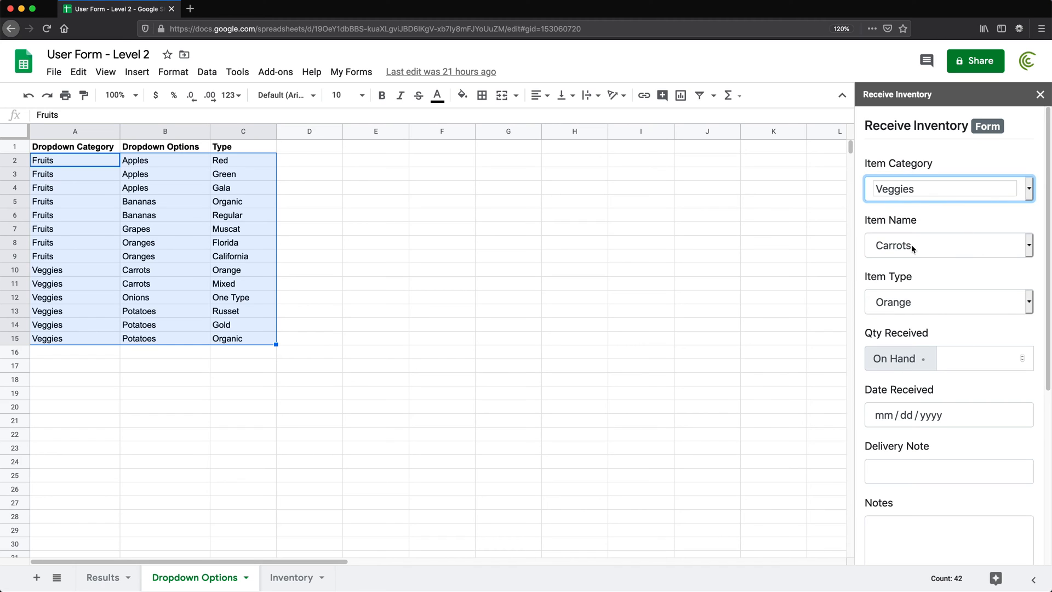
left_click(948, 244)
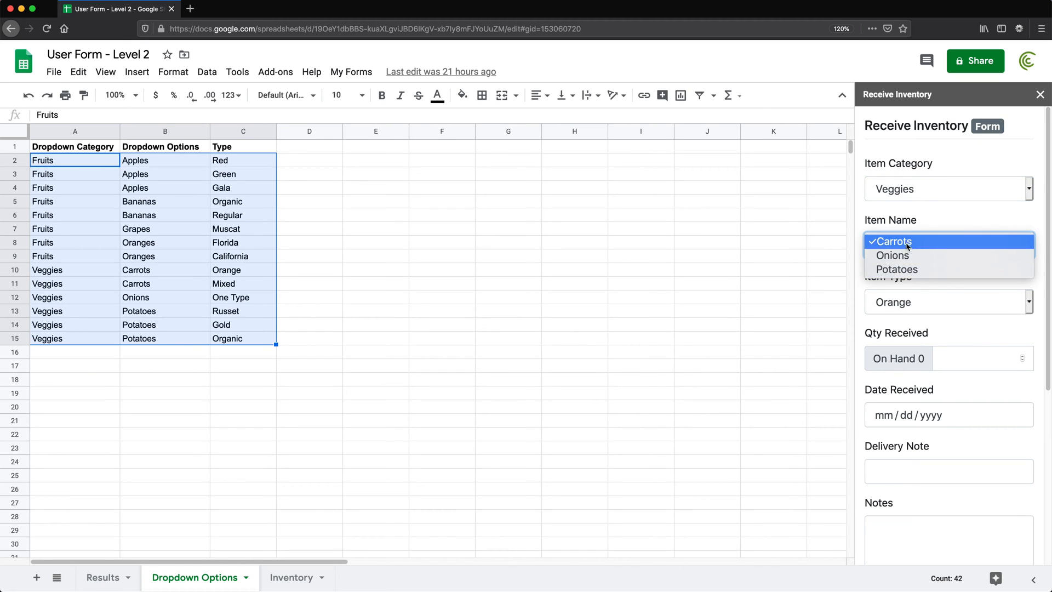
mouse_move(892, 255)
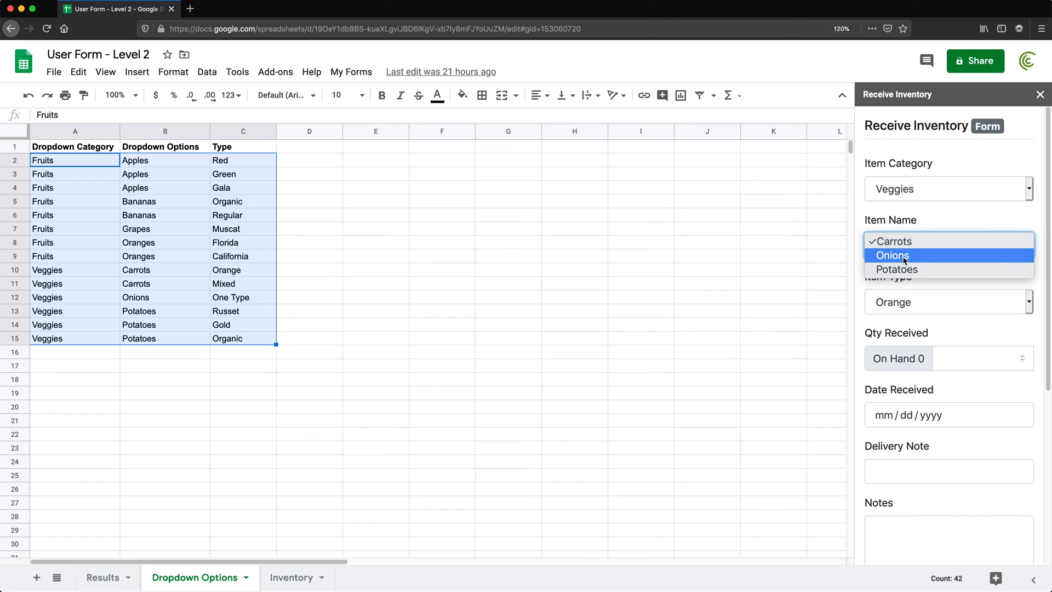
left_click(892, 256)
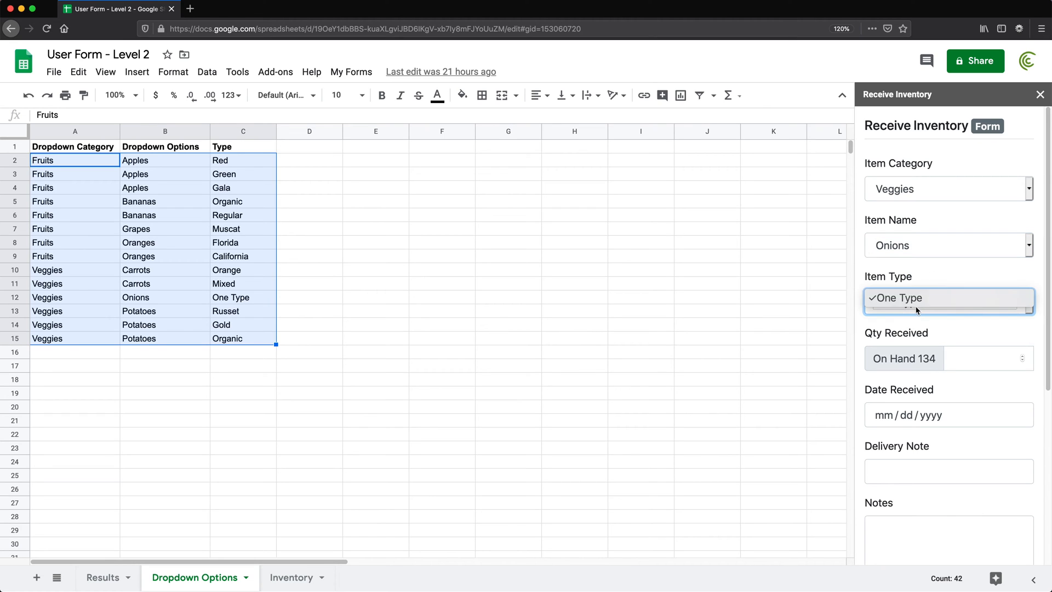
mouse_move(913, 298)
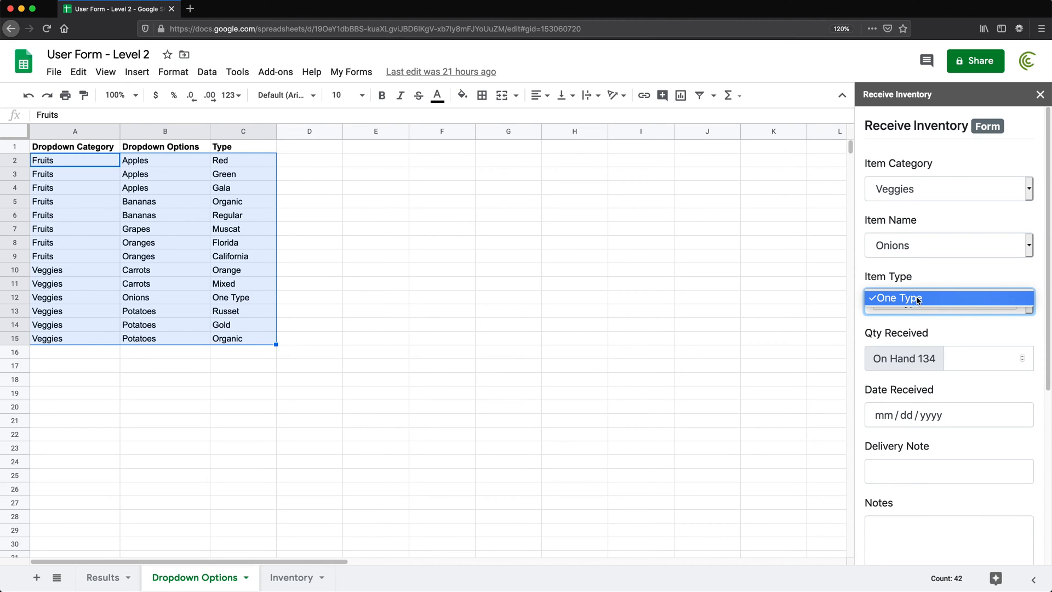
left_click(897, 298)
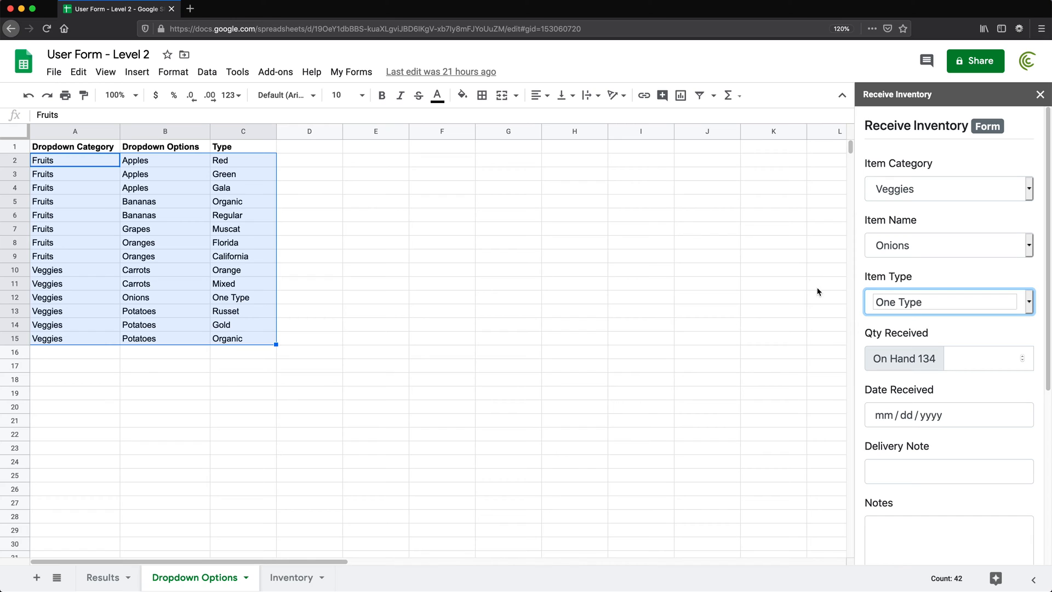
mouse_move(53, 180)
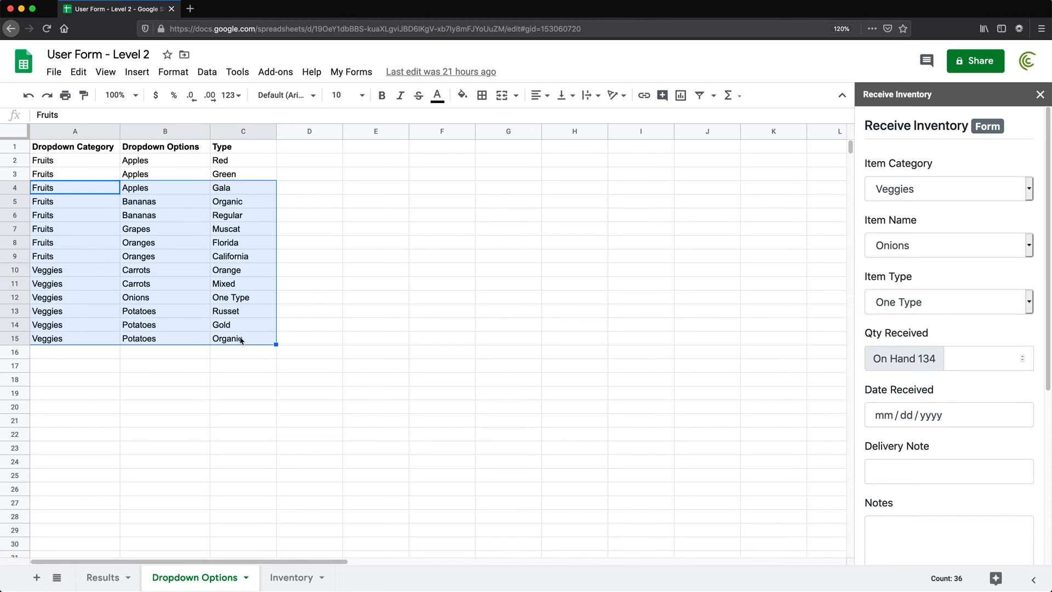
mouse_move(40, 372)
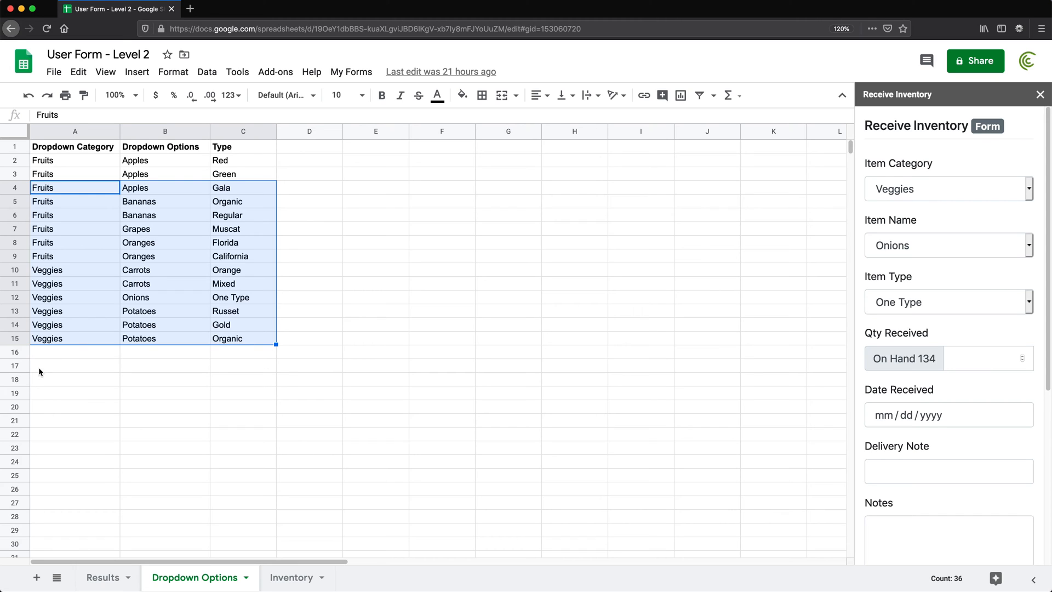
- Review the Potatoes option rows and pick Potatoes in the form, so the type becomes Russet with 0 on hand
left_click(74, 311)
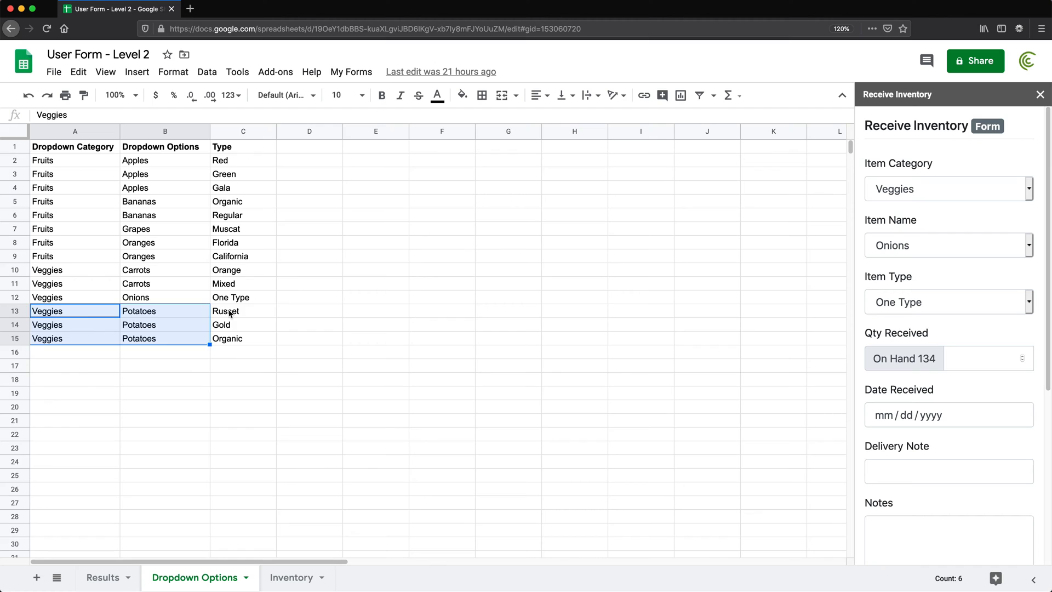
left_click(243, 310)
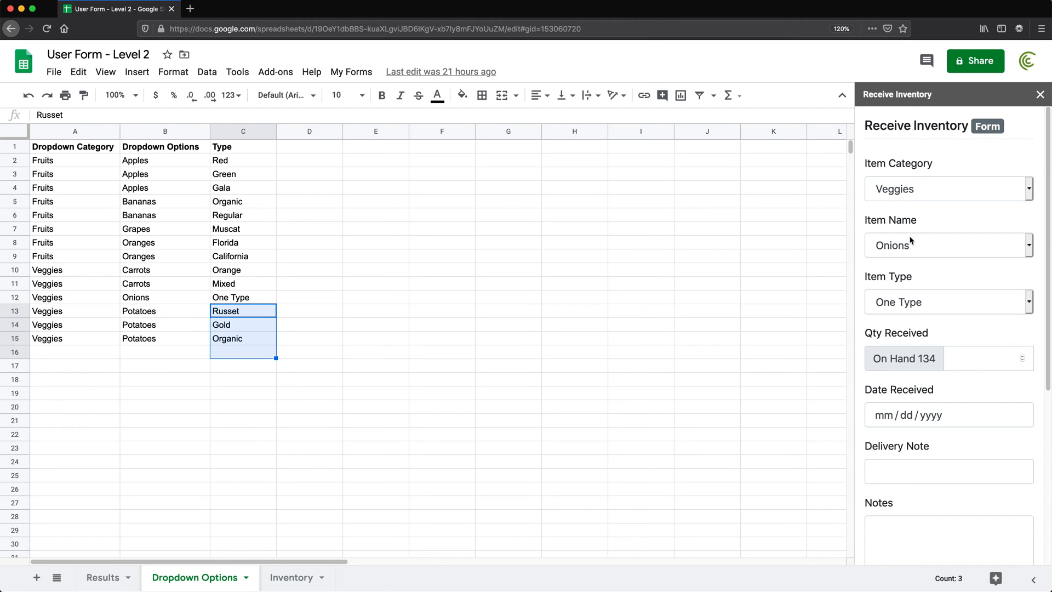
left_click(948, 244)
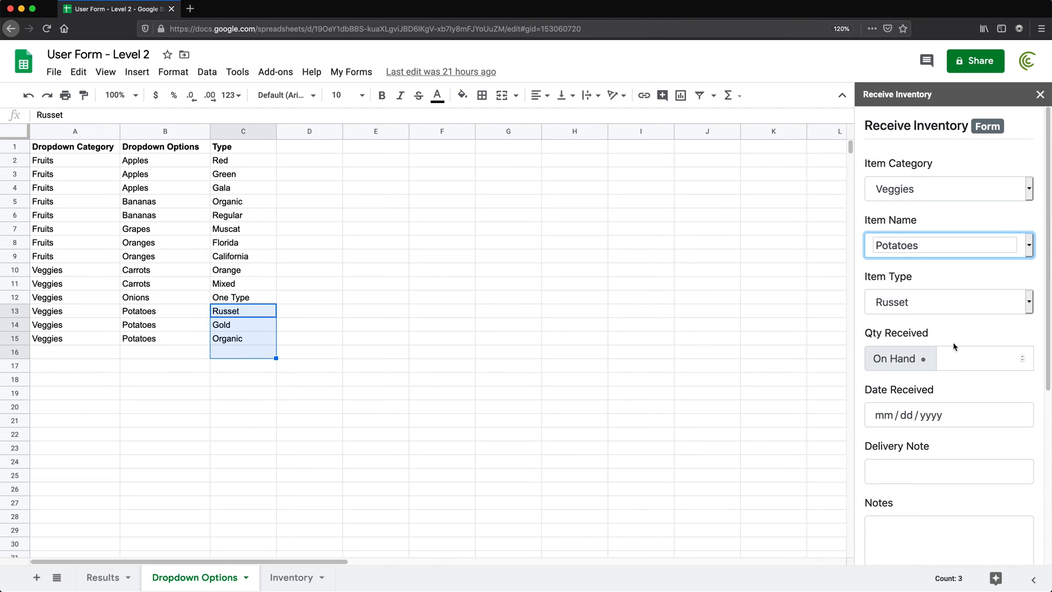
left_click(948, 302)
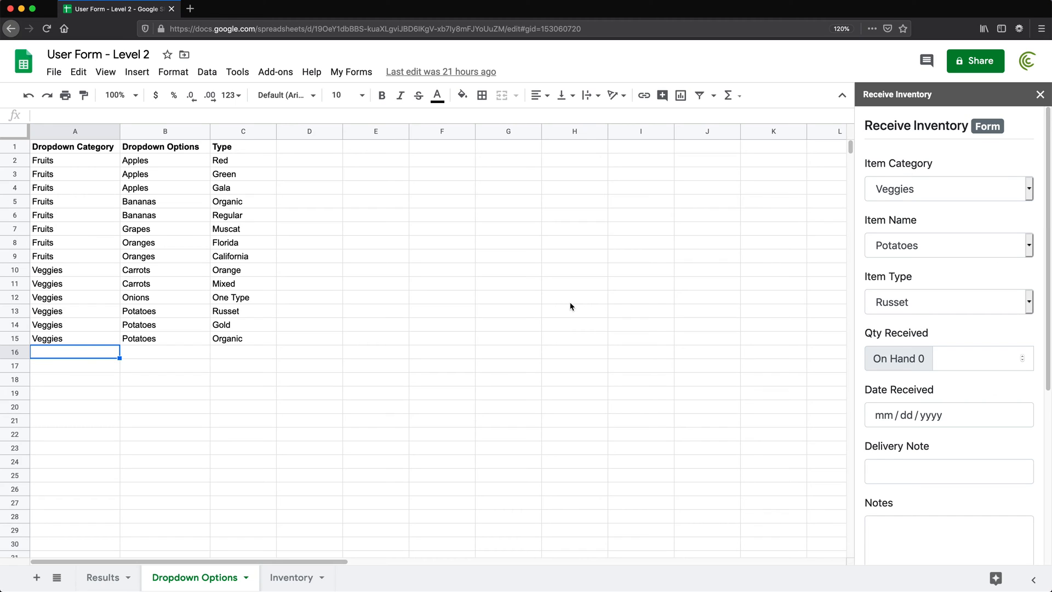
- Enter Other rows Soap 1 Bar, Soap 6 Pack and Water 12oz into A16:C18 of the options table
type("Or")
left_click(76, 366)
type("Other")
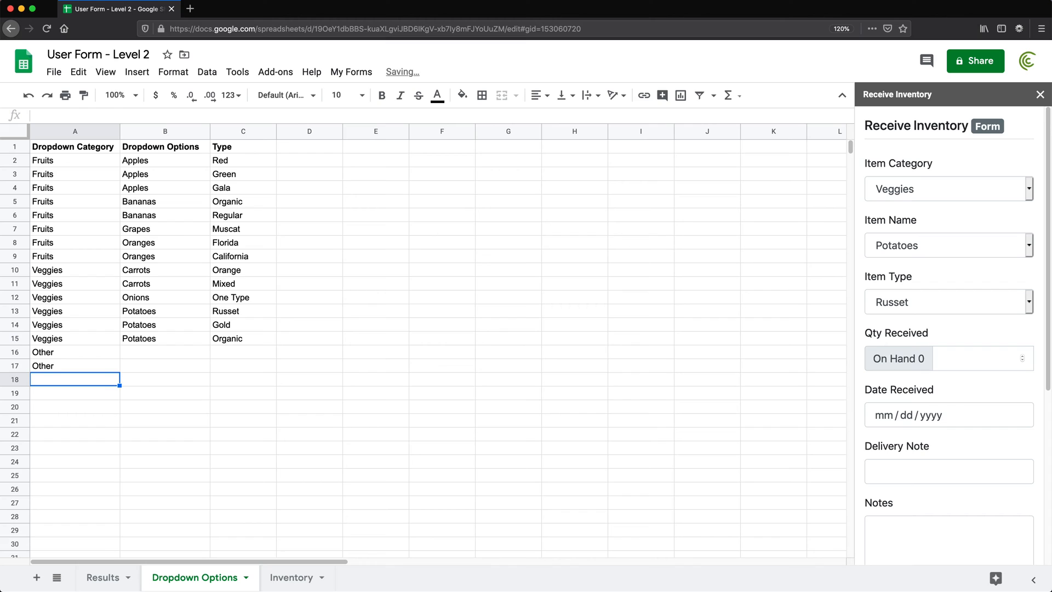
type("S")
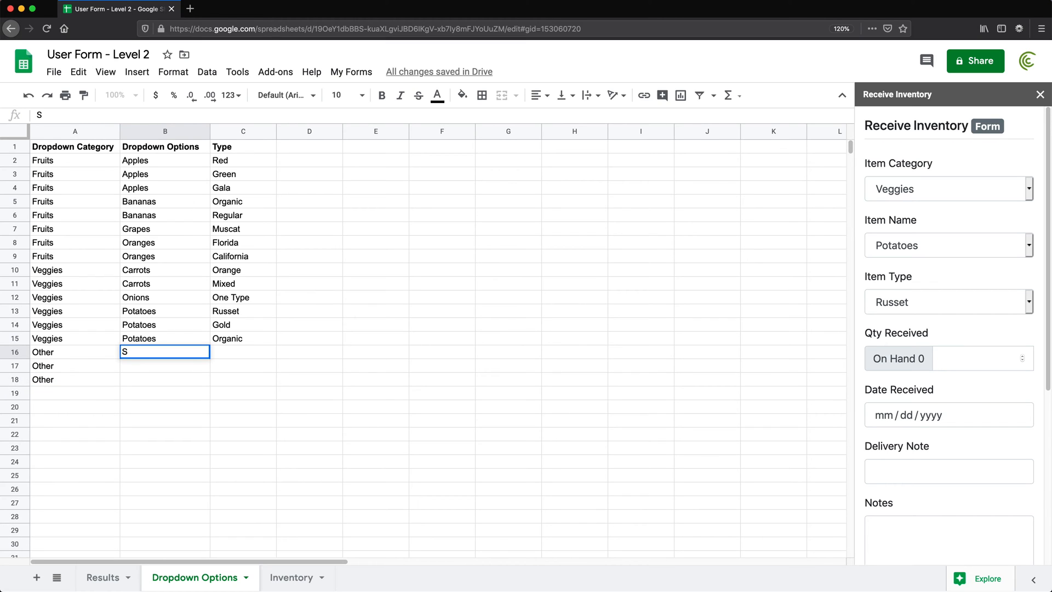
type("Soap")
left_click(243, 352)
type("1 Bar")
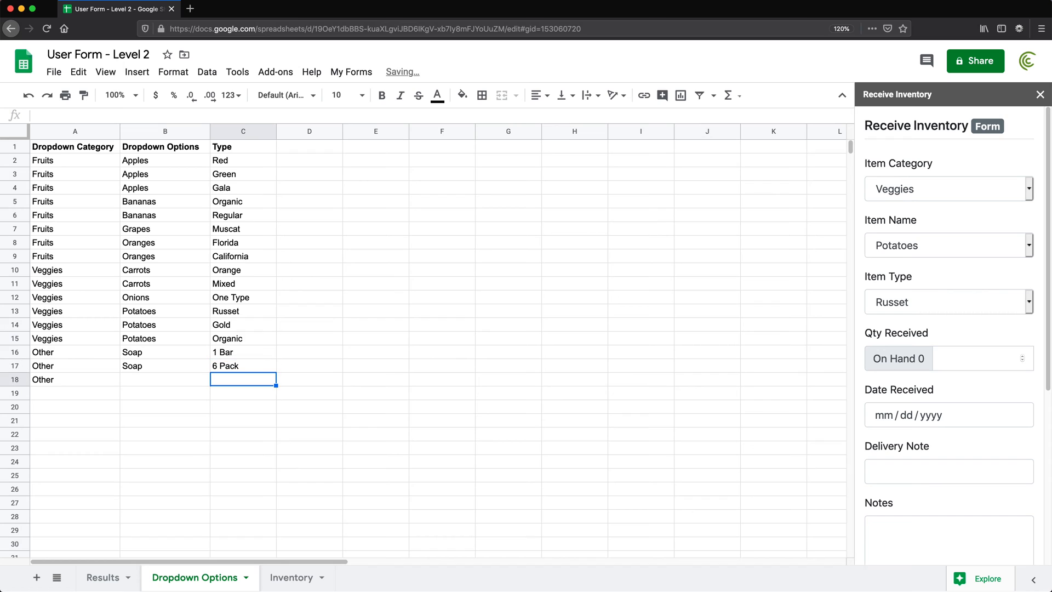
type("12oz")
left_click(164, 379)
type("Water")
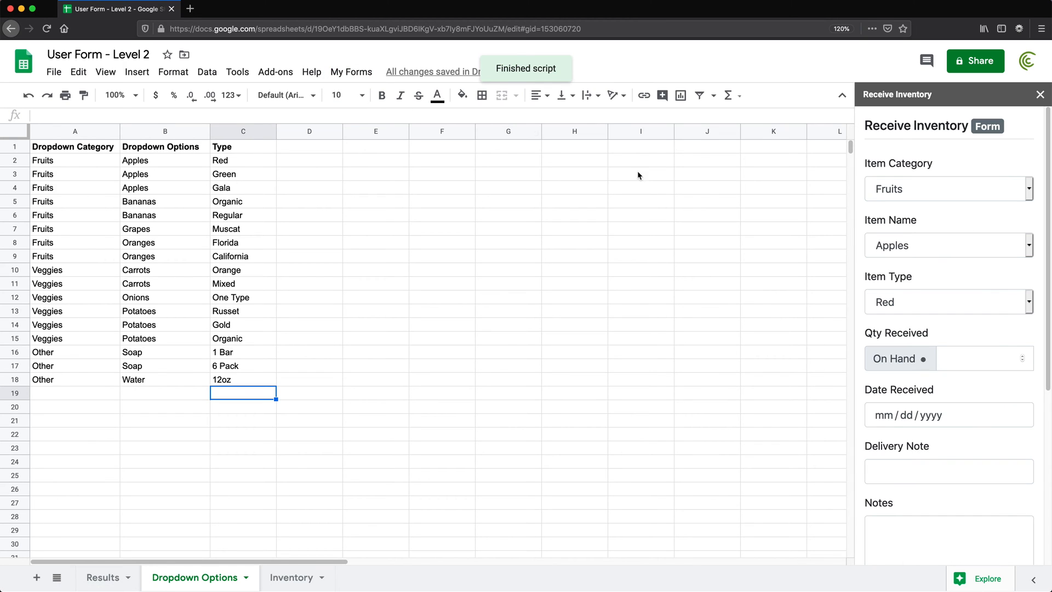
- Pick Other, Water, 12oz in the form, showing 0 on hand, and display the Inventory sheet
left_click(948, 188)
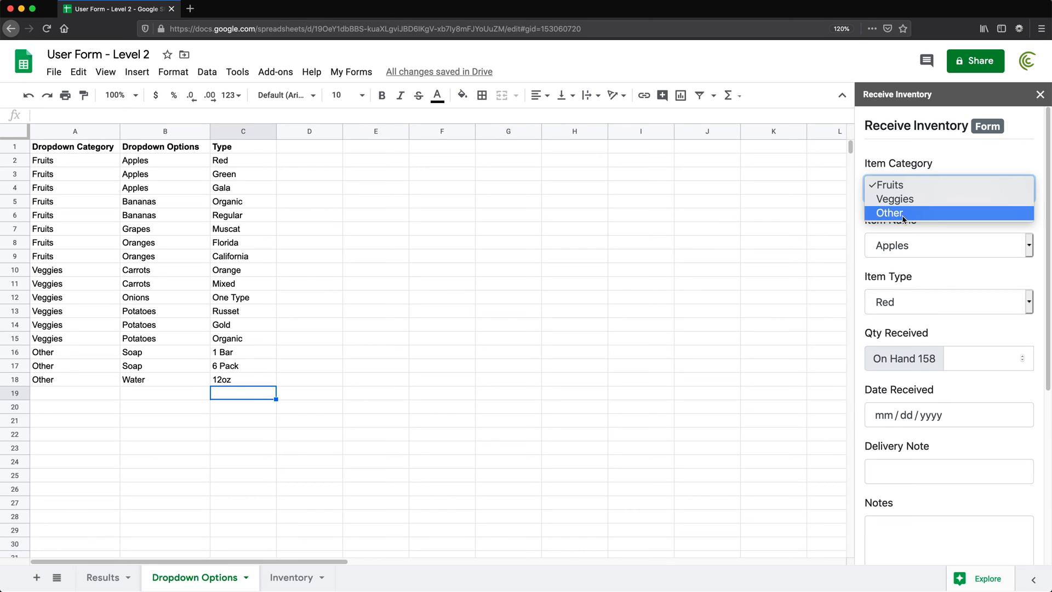
left_click(890, 213)
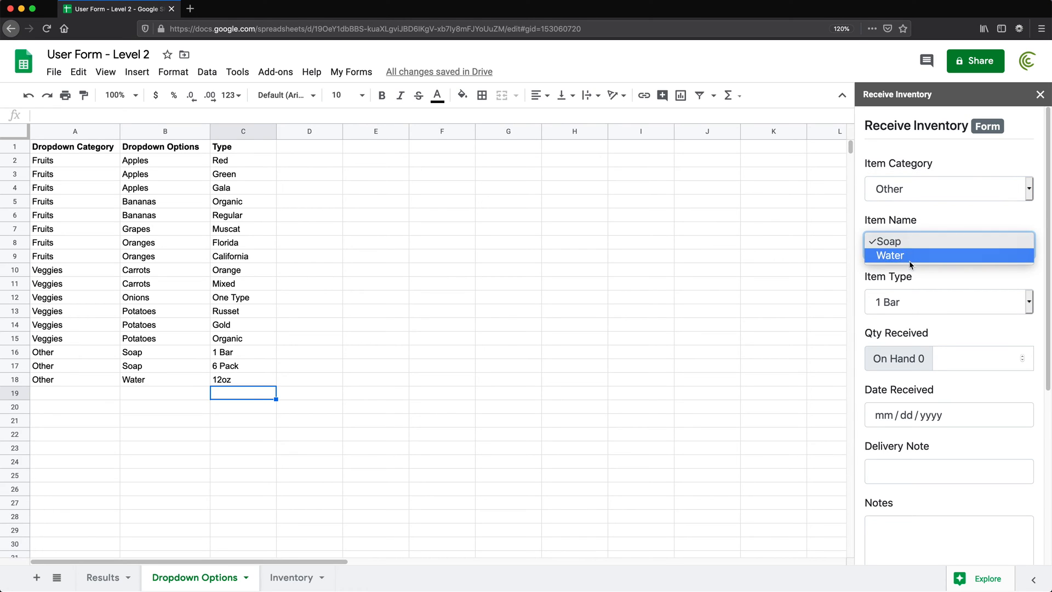
mouse_move(911, 240)
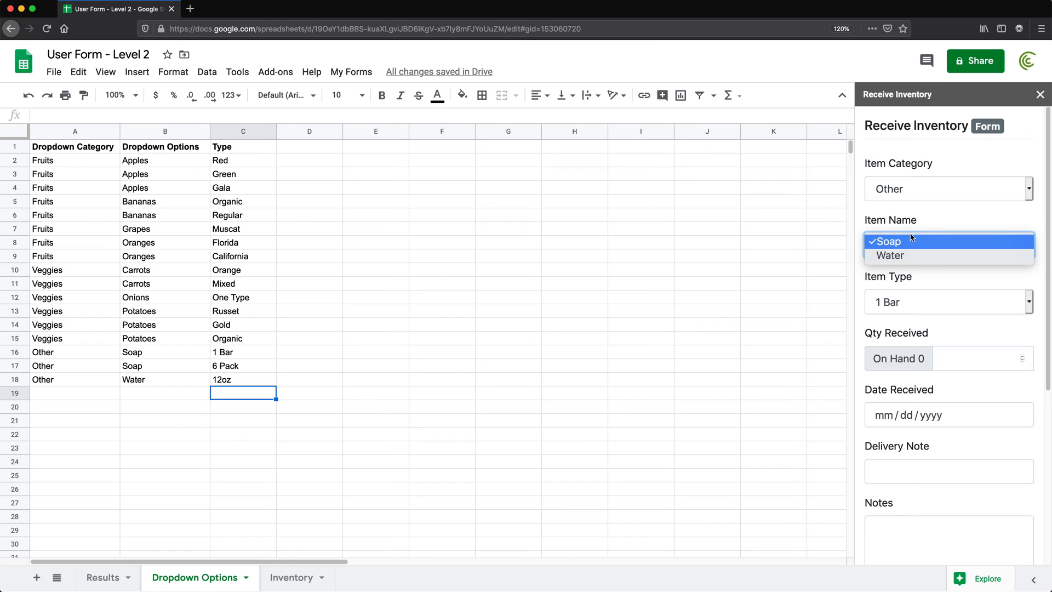
left_click(887, 241)
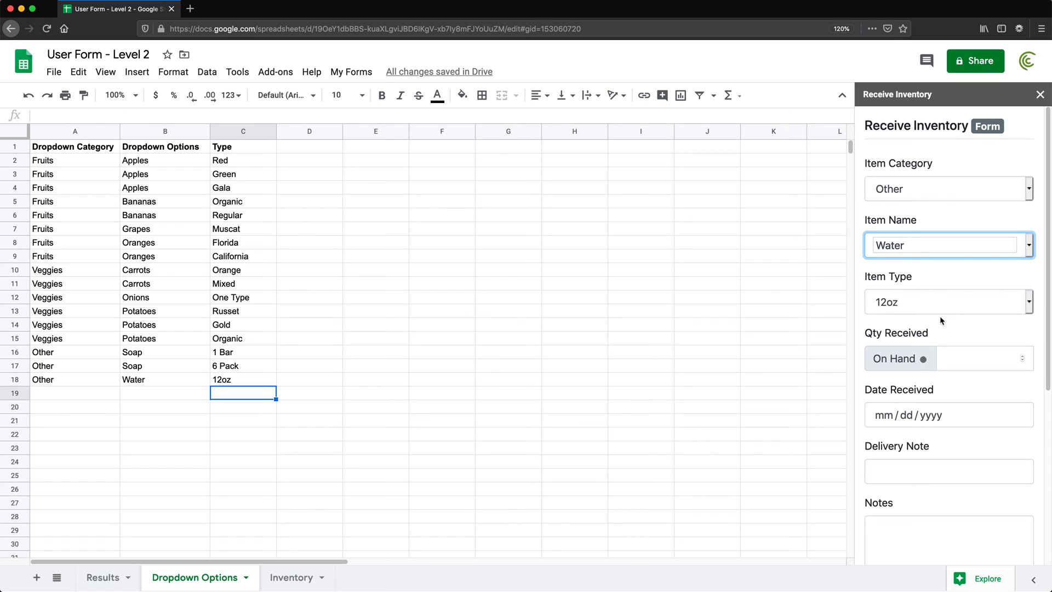
left_click(947, 300)
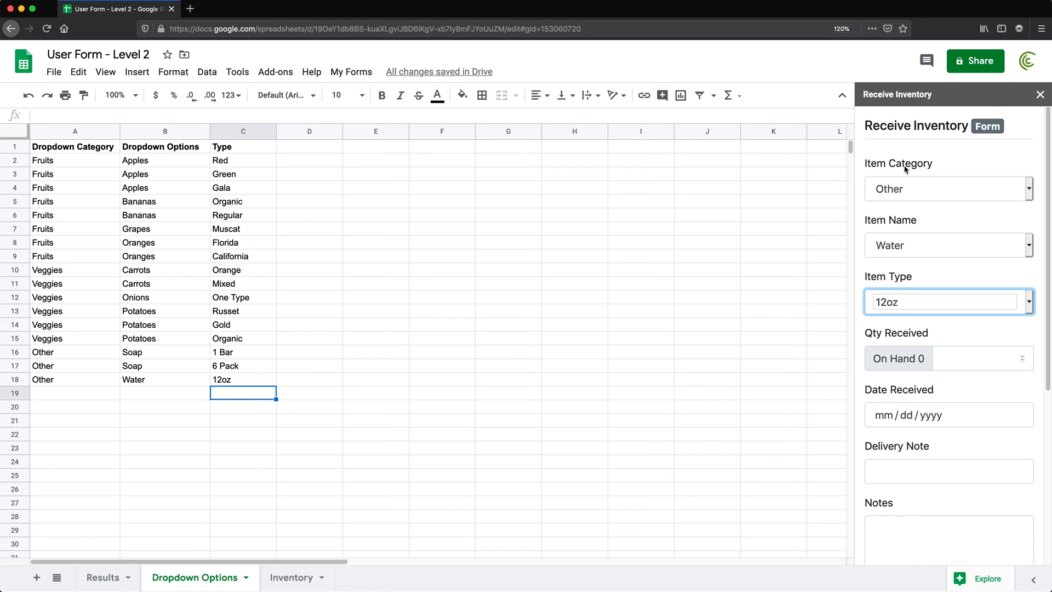
mouse_move(931, 451)
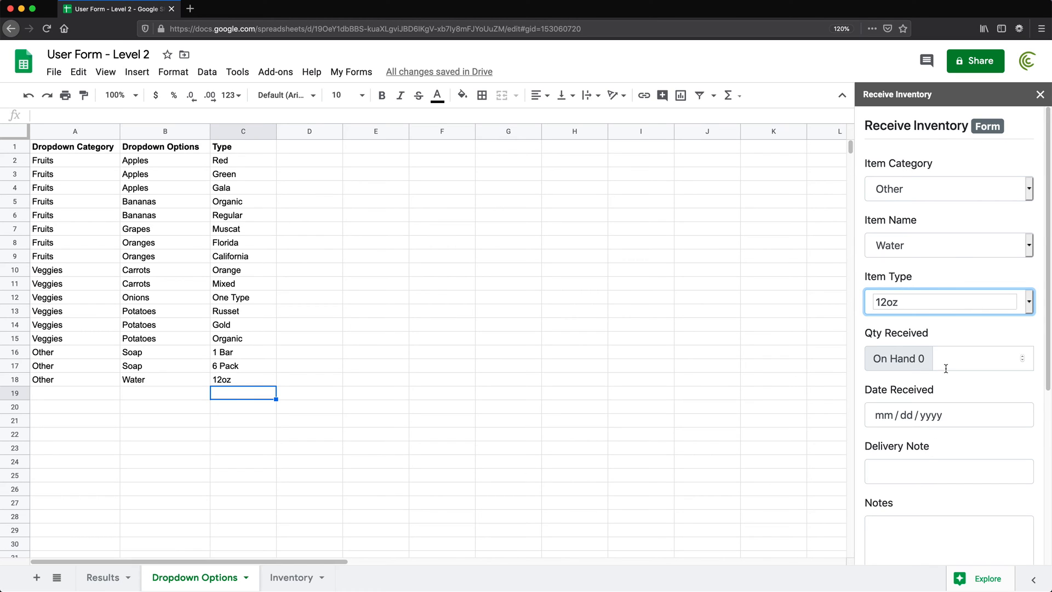
left_click(981, 357)
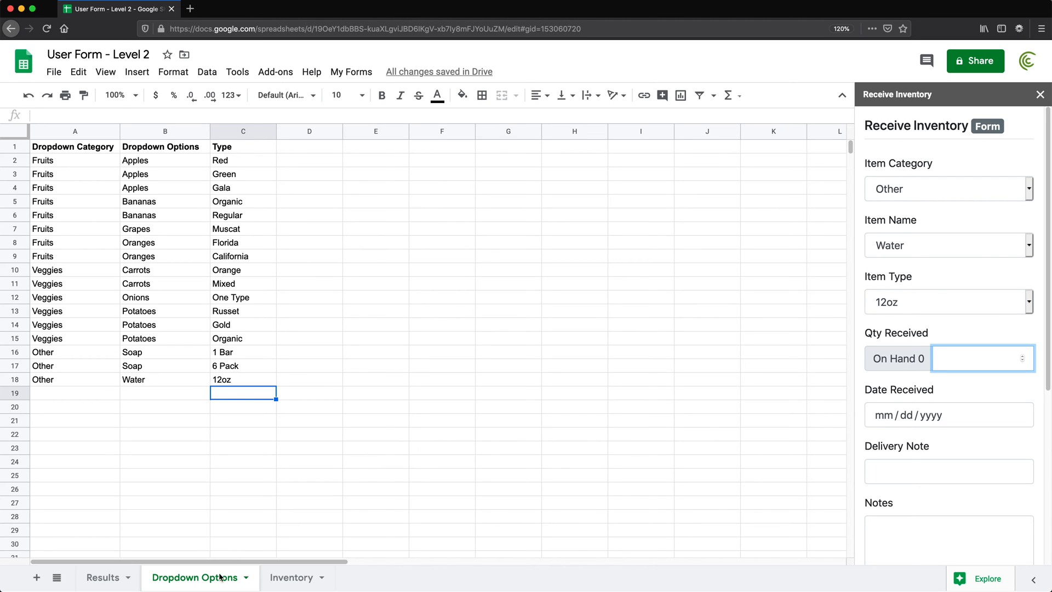
left_click(292, 578)
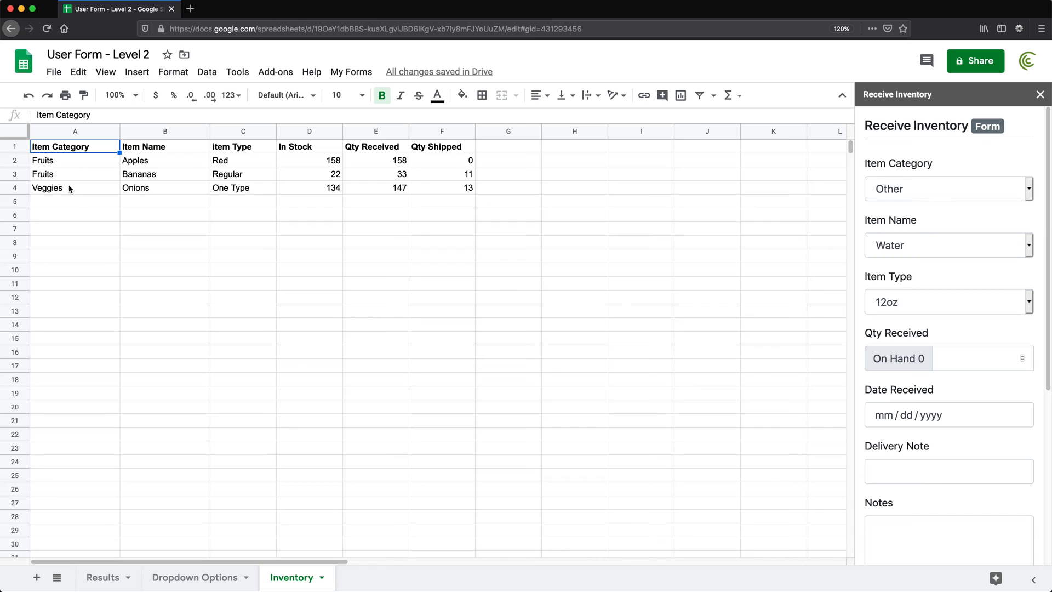
- Inspect the Onions In Stock formula in D4, pick Veggies, Onions in the form, and show the Results sheet
left_click(243, 187)
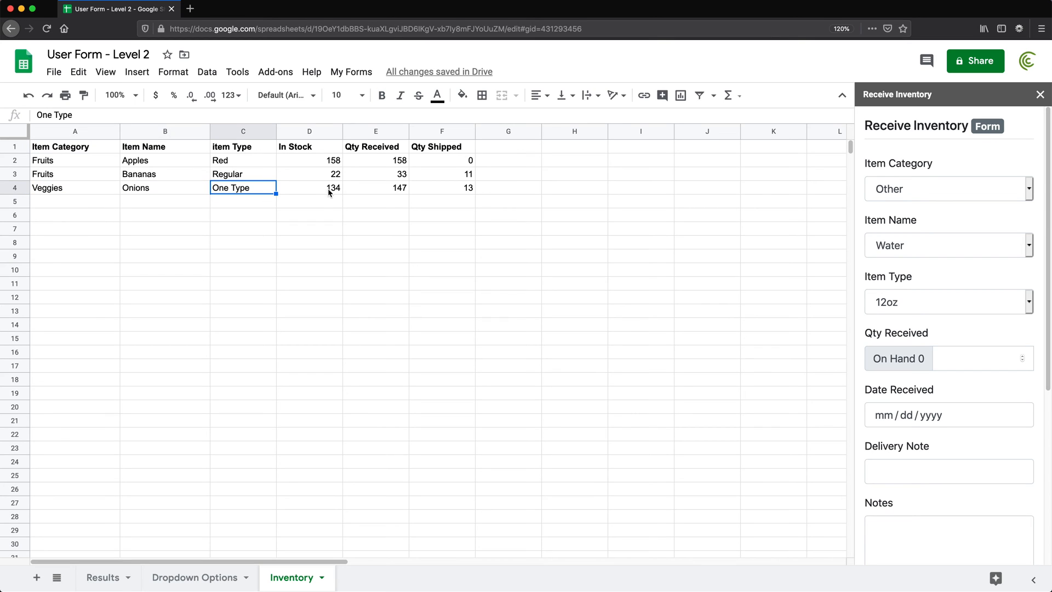
left_click(309, 187)
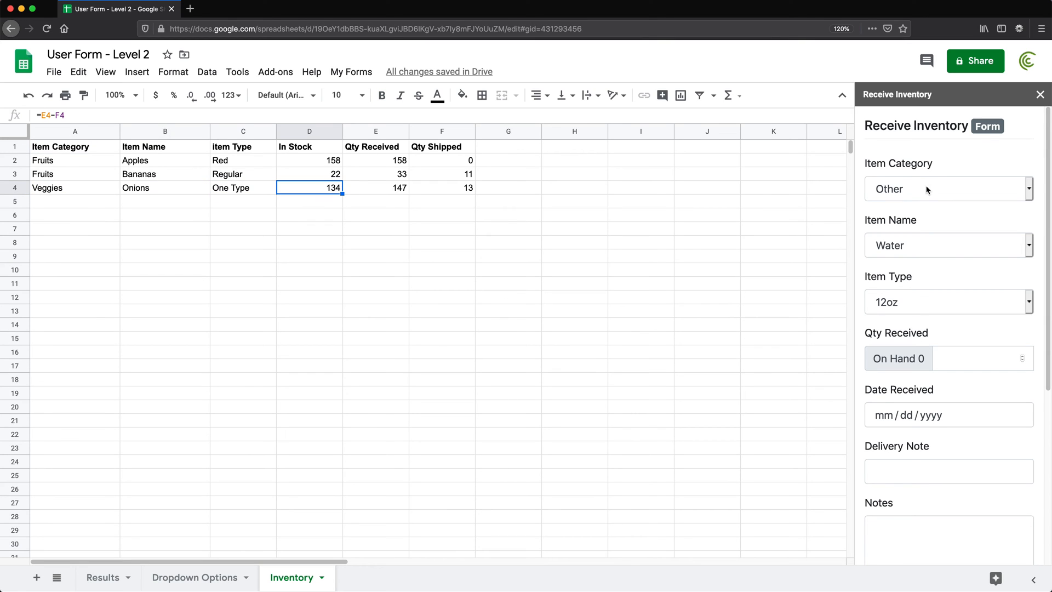
left_click(946, 189)
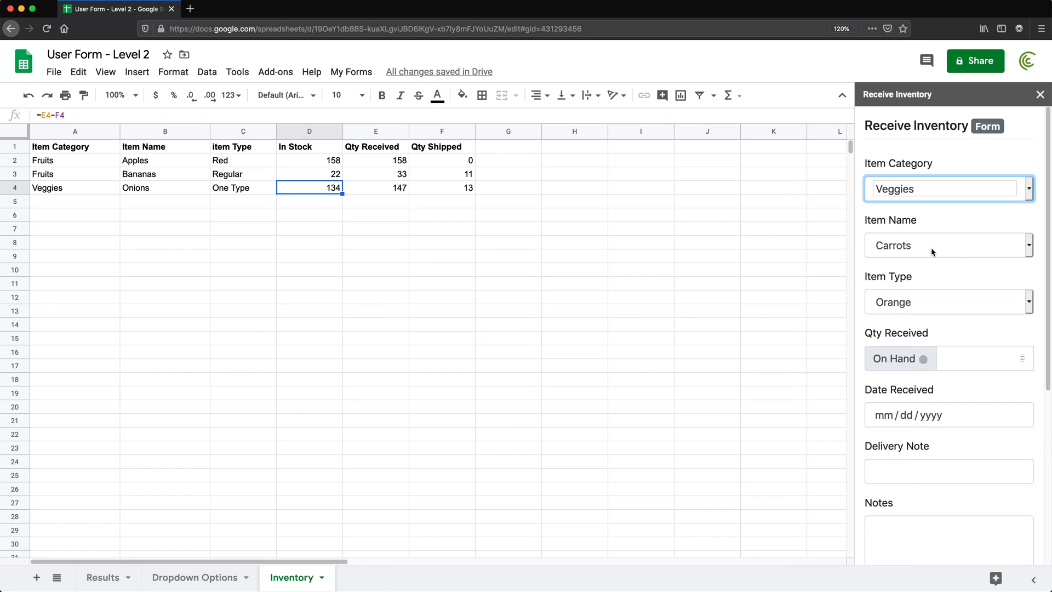
left_click(945, 245)
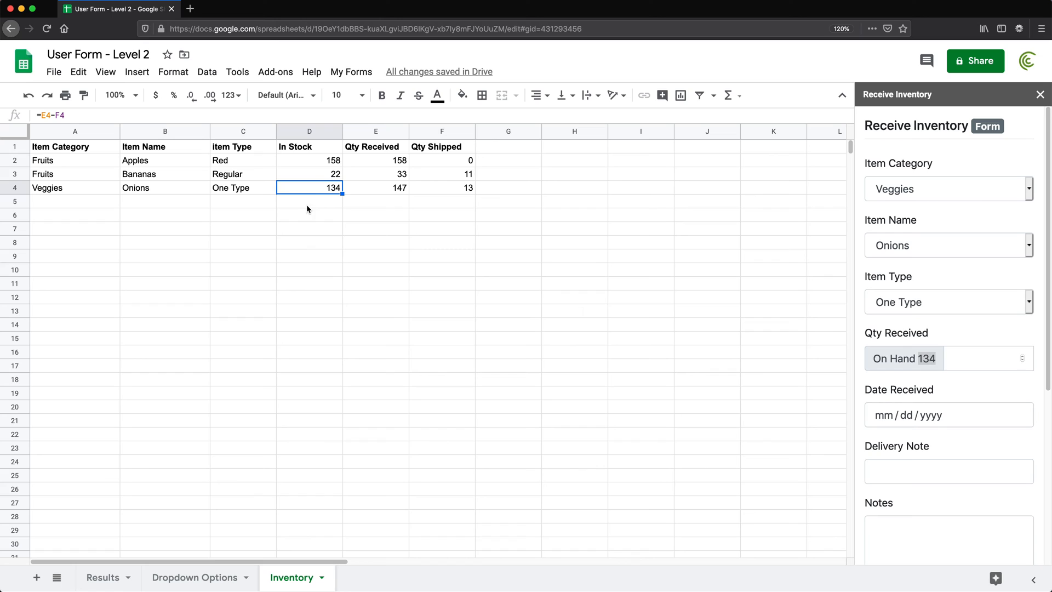
mouse_move(381, 177)
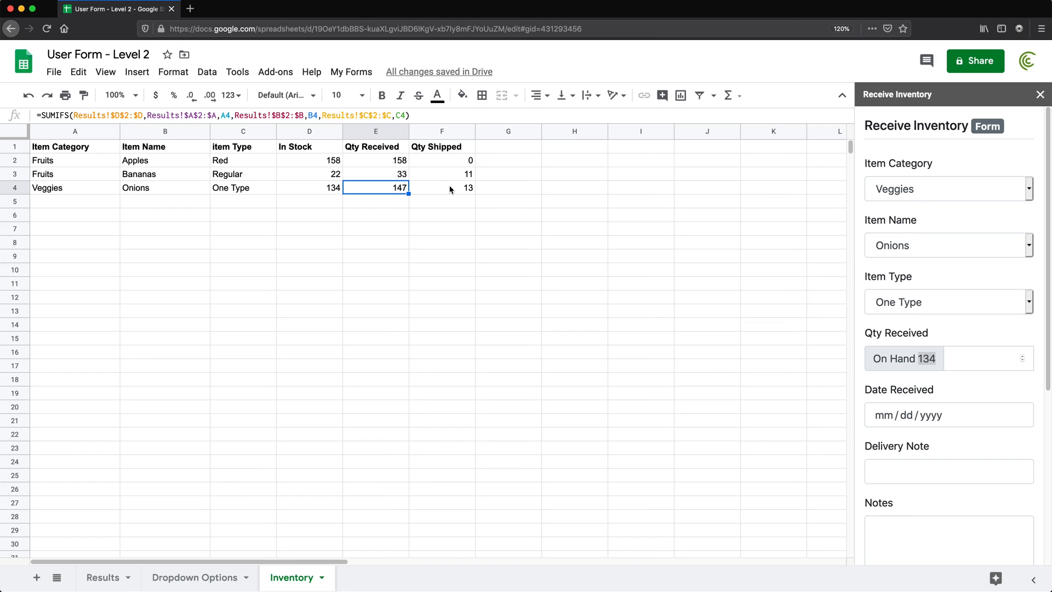
left_click(309, 187)
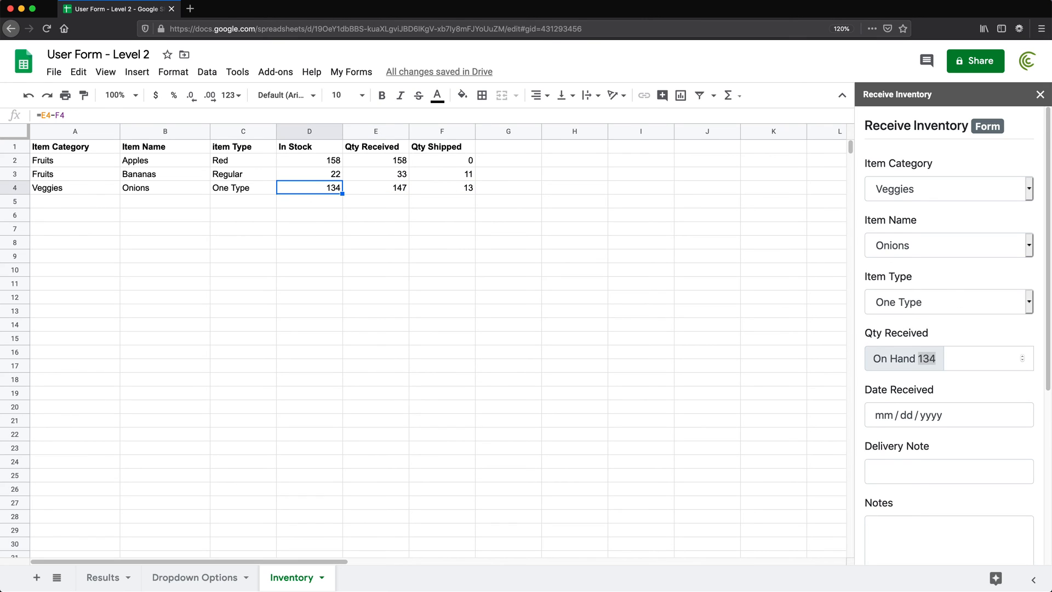
left_click(102, 577)
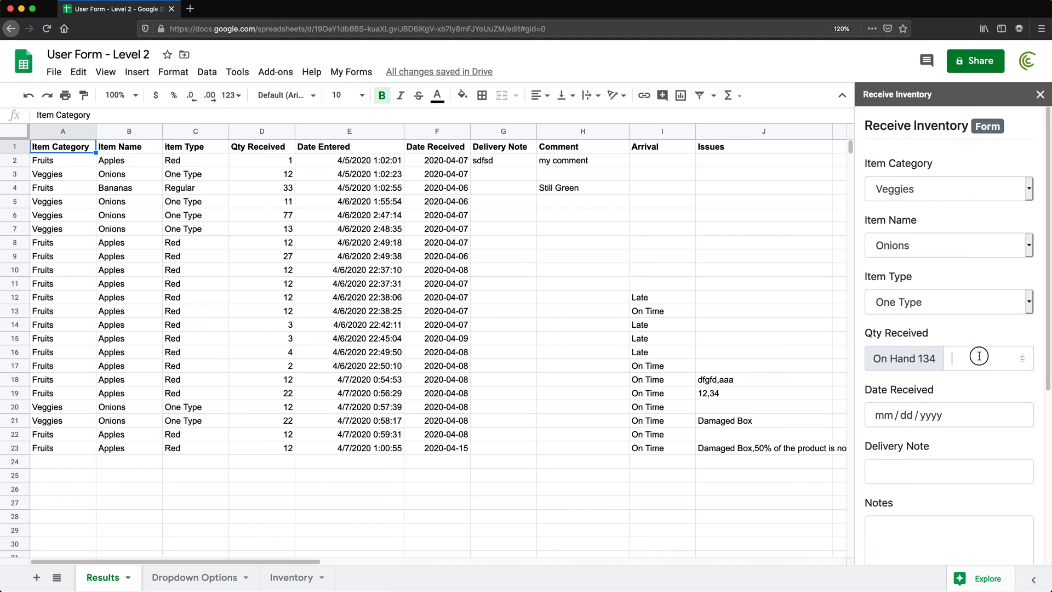
- Log 20 Onions received on 04/08/2020 via Add to Database, creating Results row 24 and 154 on hand
type("20")
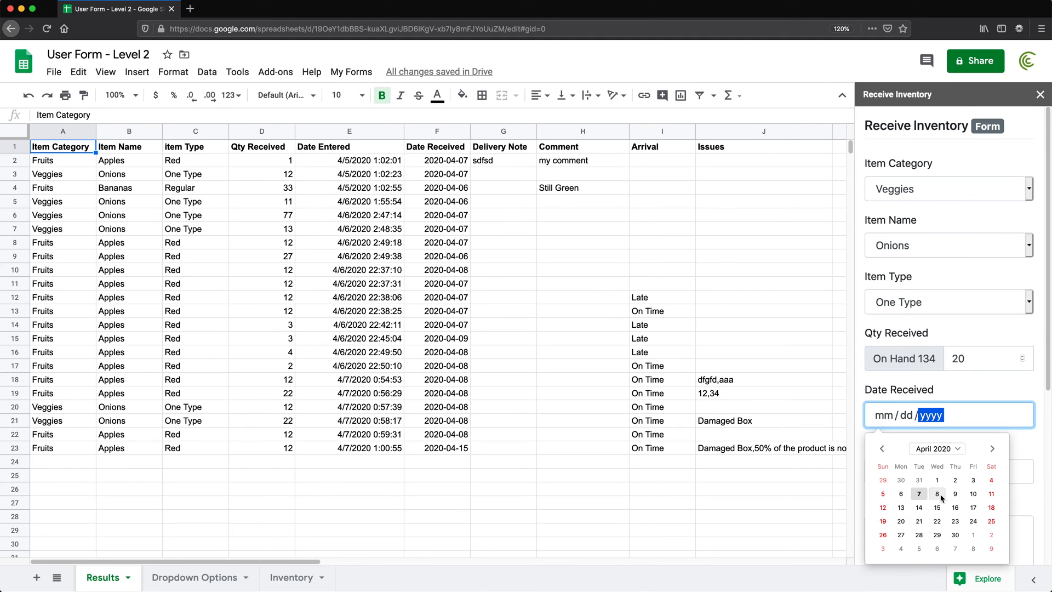
left_click(936, 494)
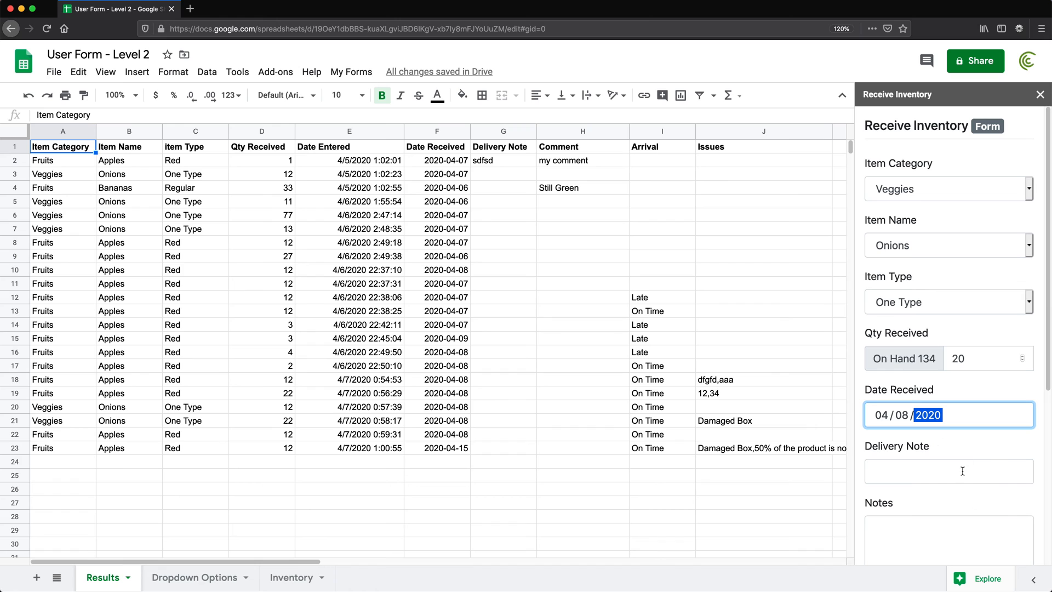
scroll("down", 3)
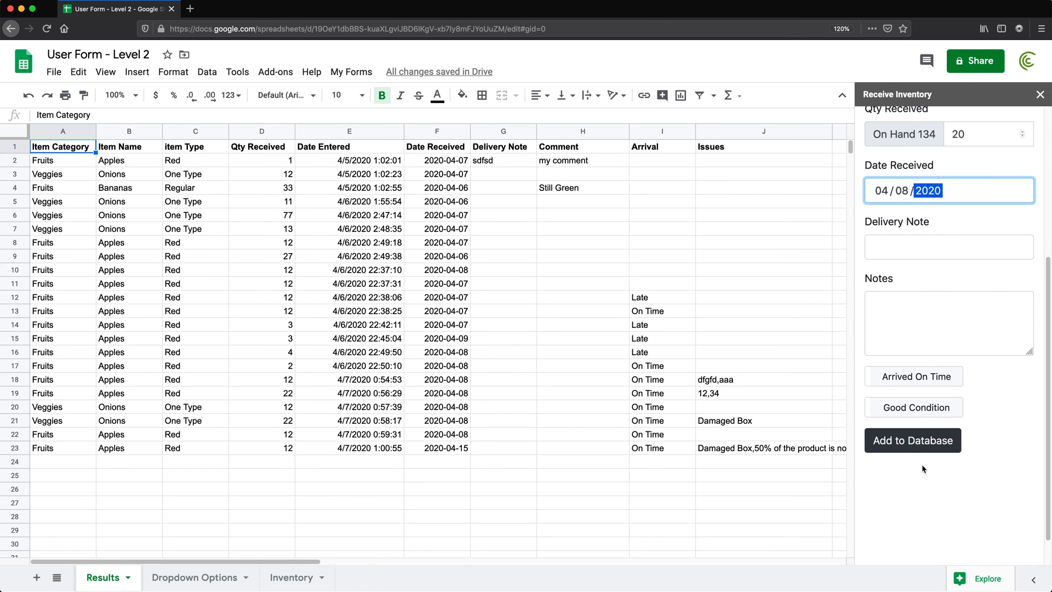
scroll("down", 3)
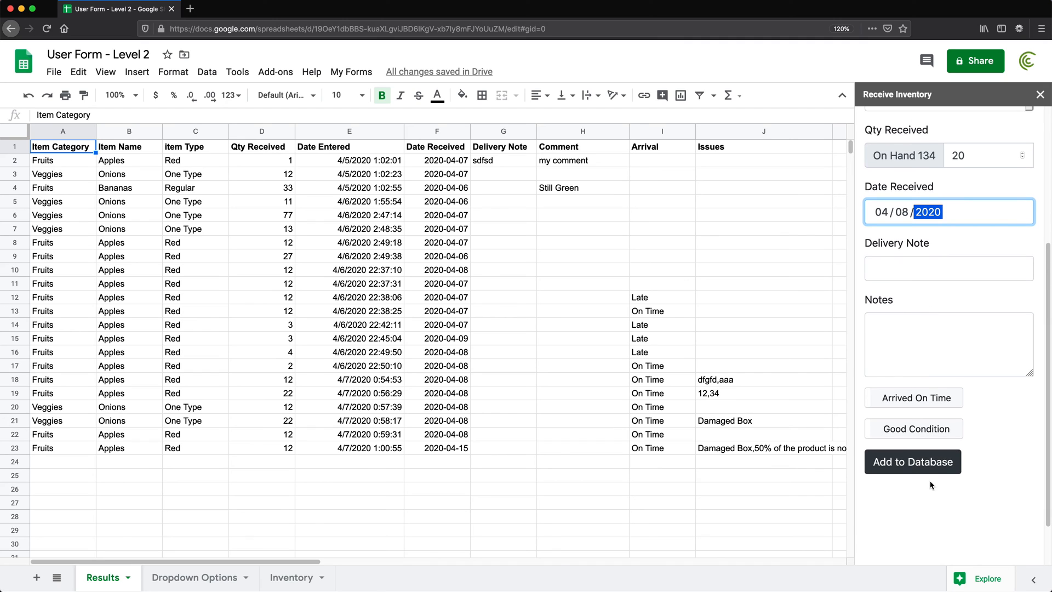
mouse_move(920, 471)
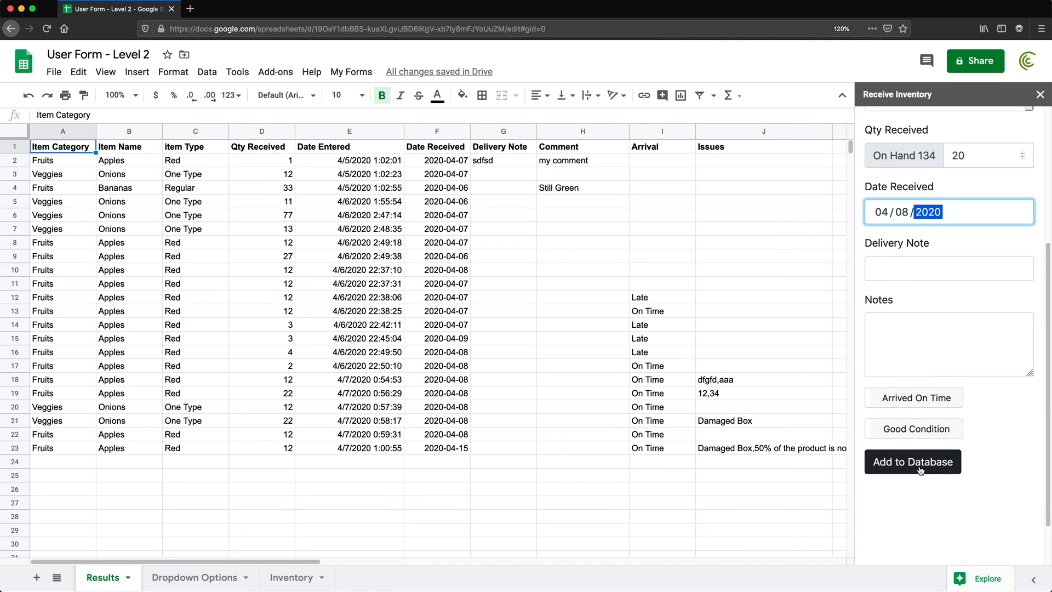
left_click(912, 461)
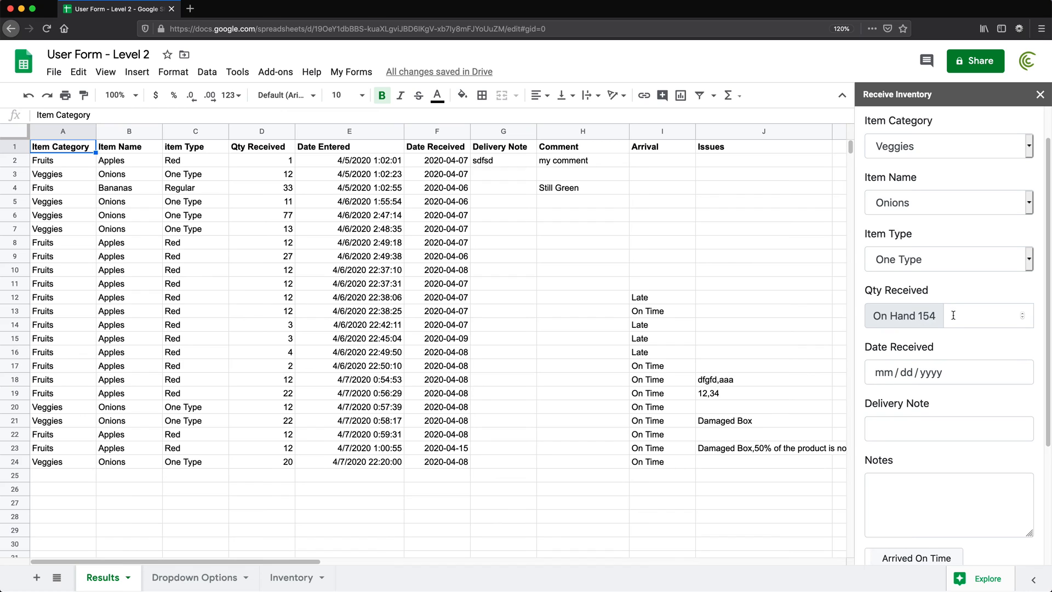
- Submit Add to Database with blank quantity and date to trigger the form's validation errors
left_click(980, 316)
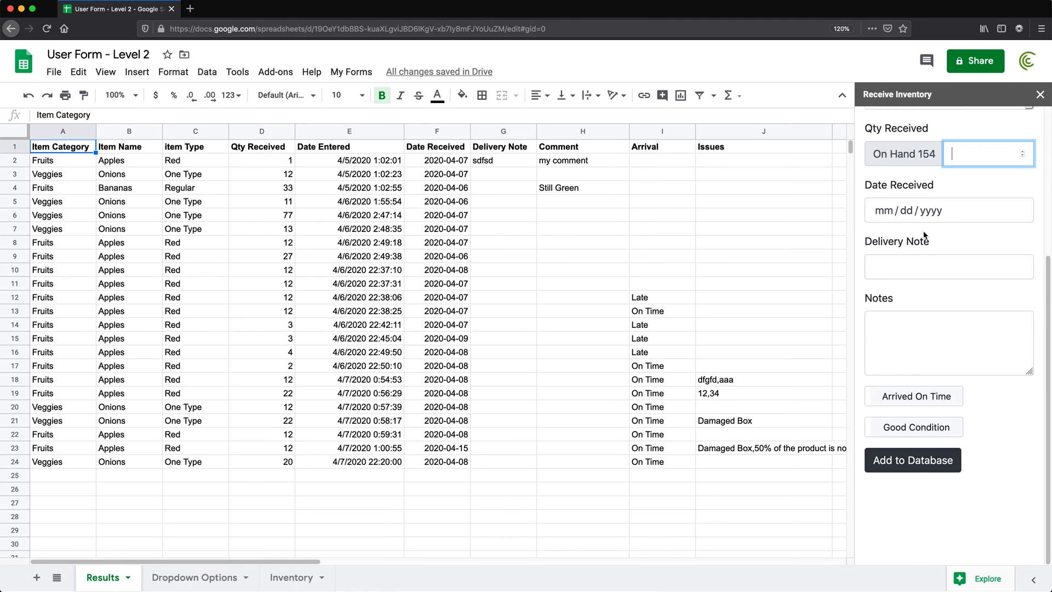
left_click(912, 459)
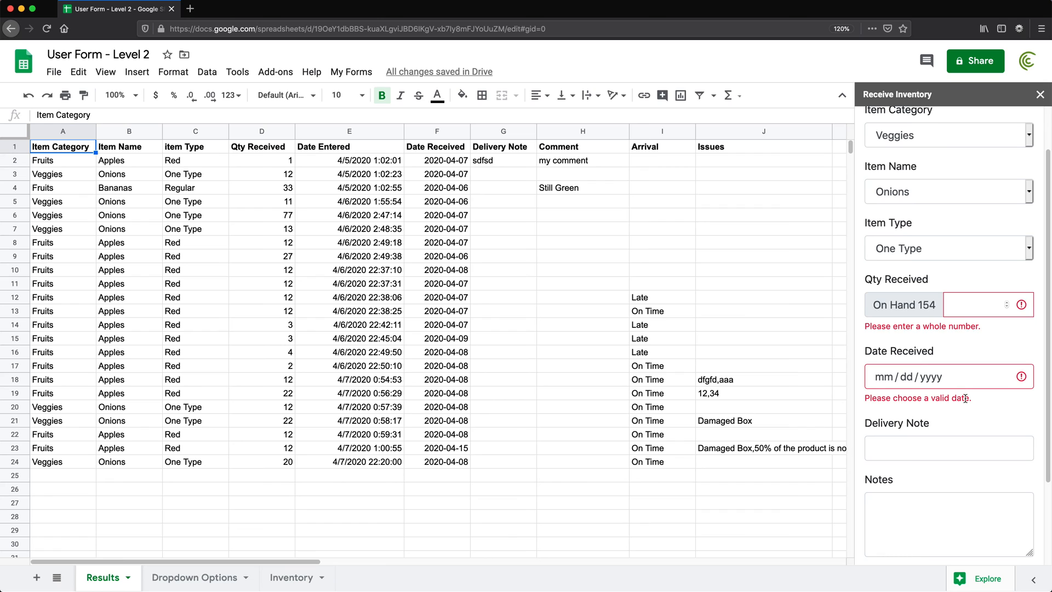
scroll("down", 3)
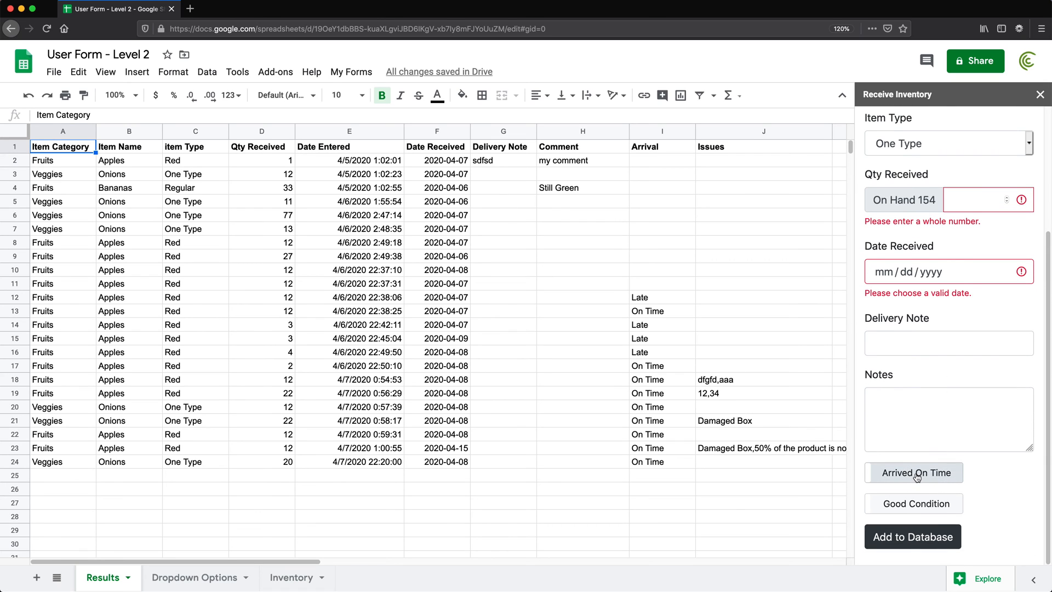
- Toggle Arrived On Time, switch condition to Has Issues, and add four blank issue entry fields
left_click(912, 472)
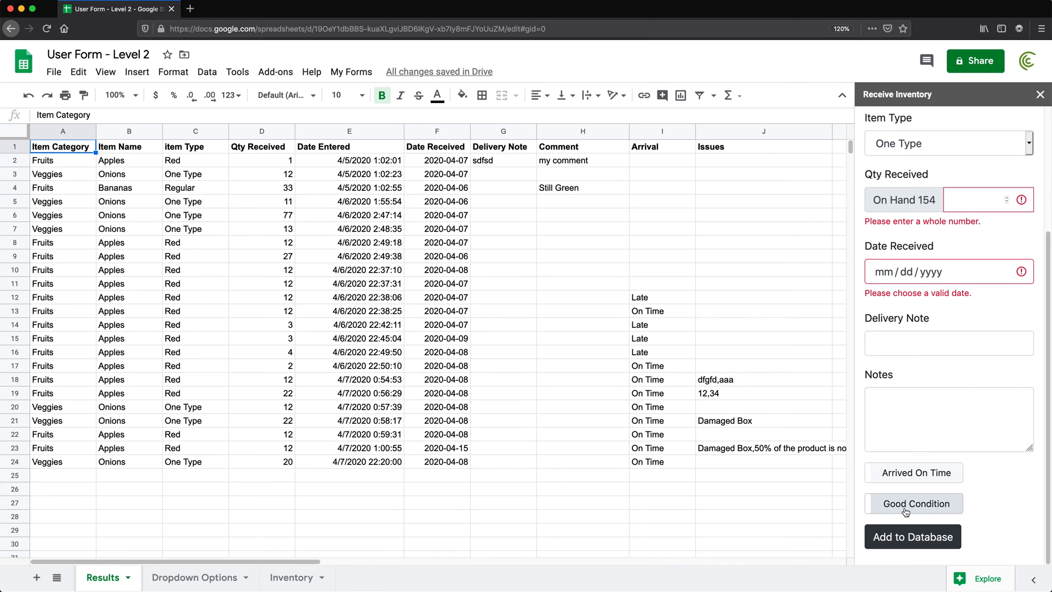
left_click(913, 502)
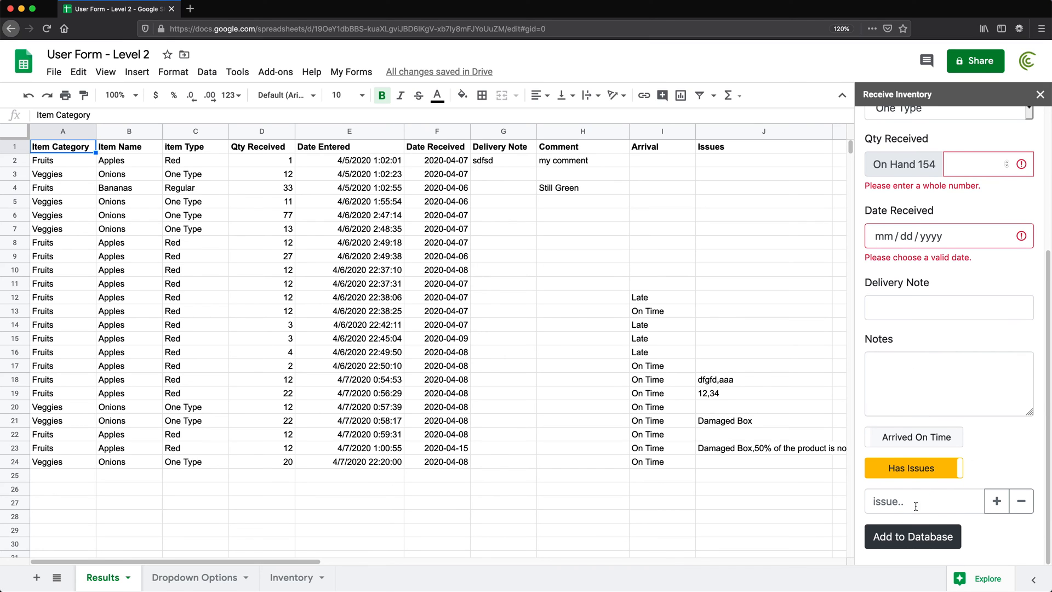
left_click(922, 501)
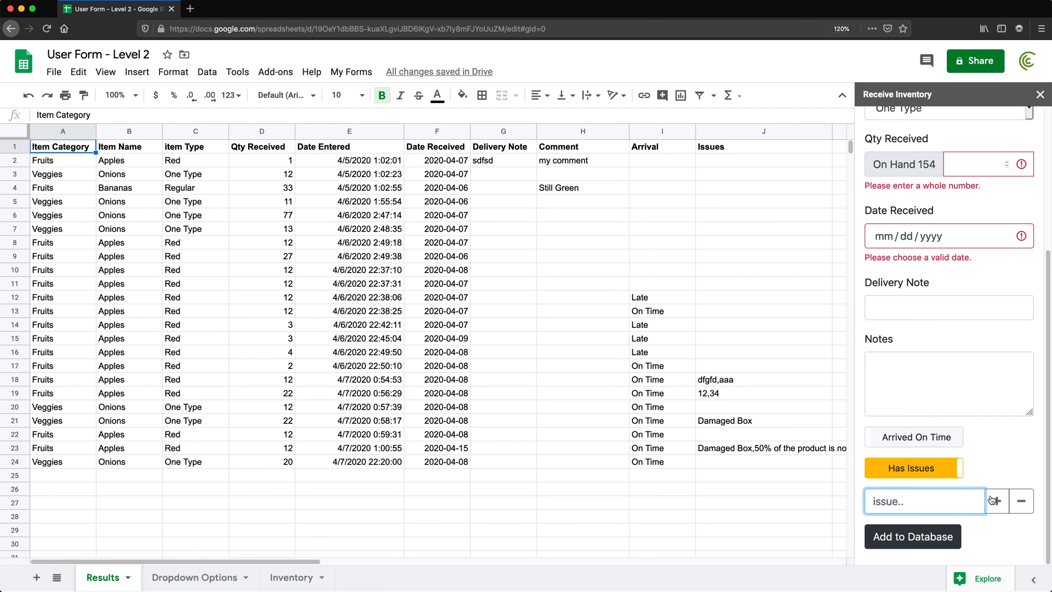
left_click(996, 500)
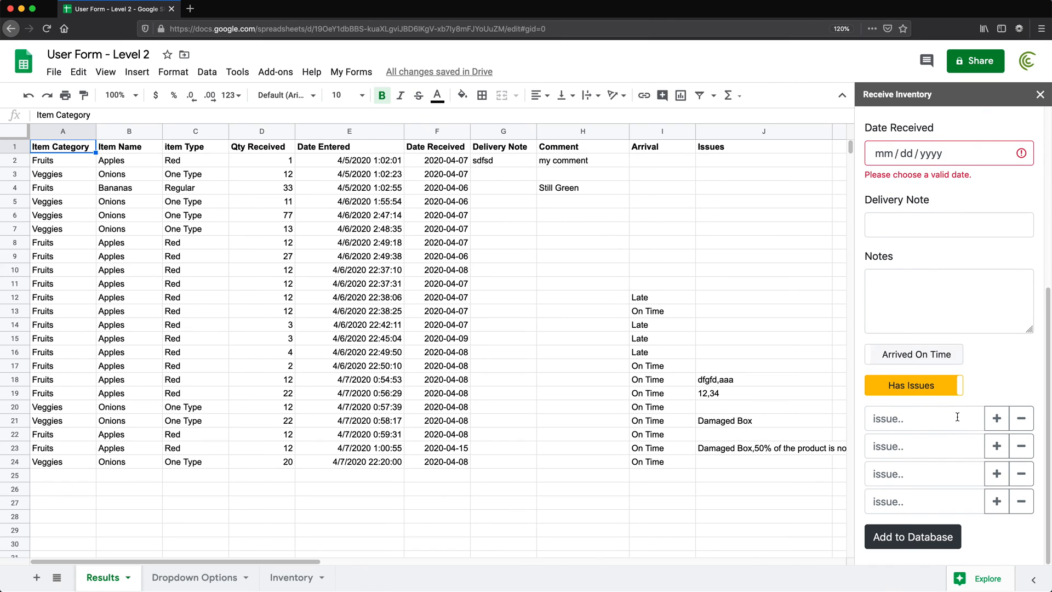
left_click(925, 473)
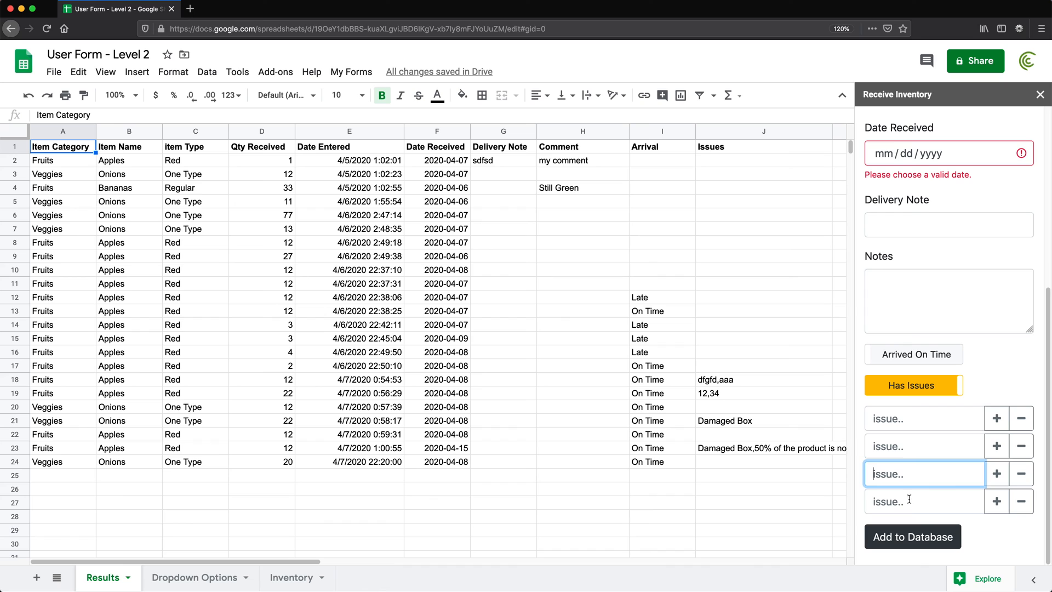
left_click(1020, 474)
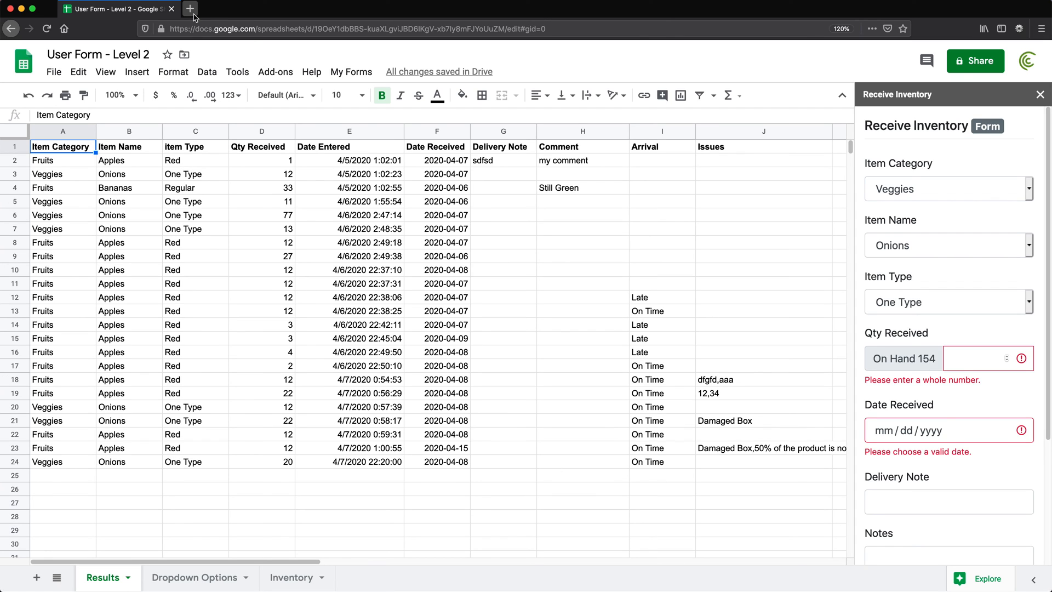
mouse_move(191, 9)
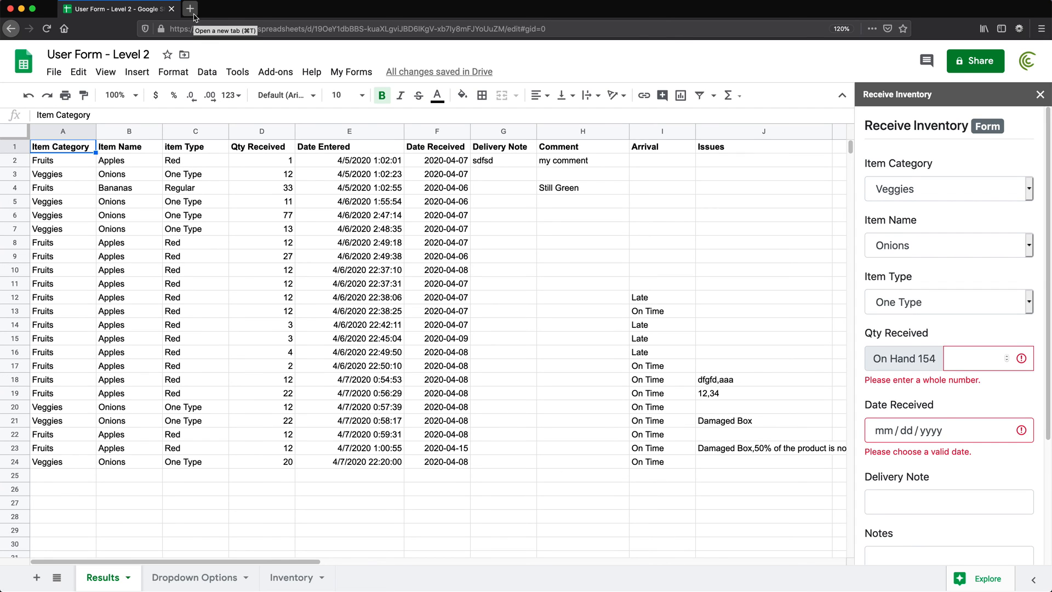
- Open getbootstrap.com in a new browser tab, then return to the User Form - Level 2 tab
left_click(189, 8)
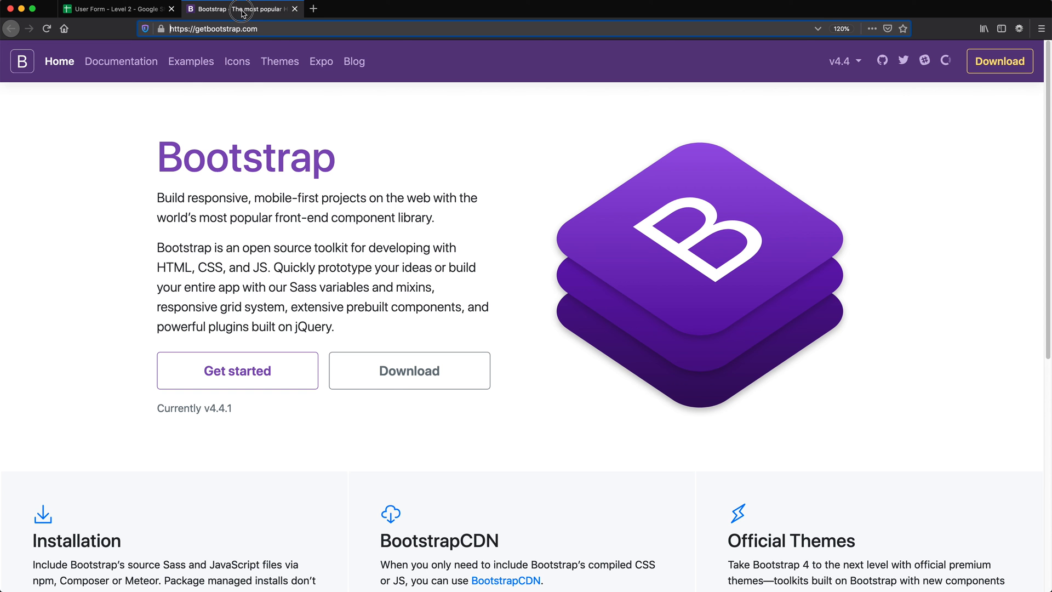
left_click(213, 28)
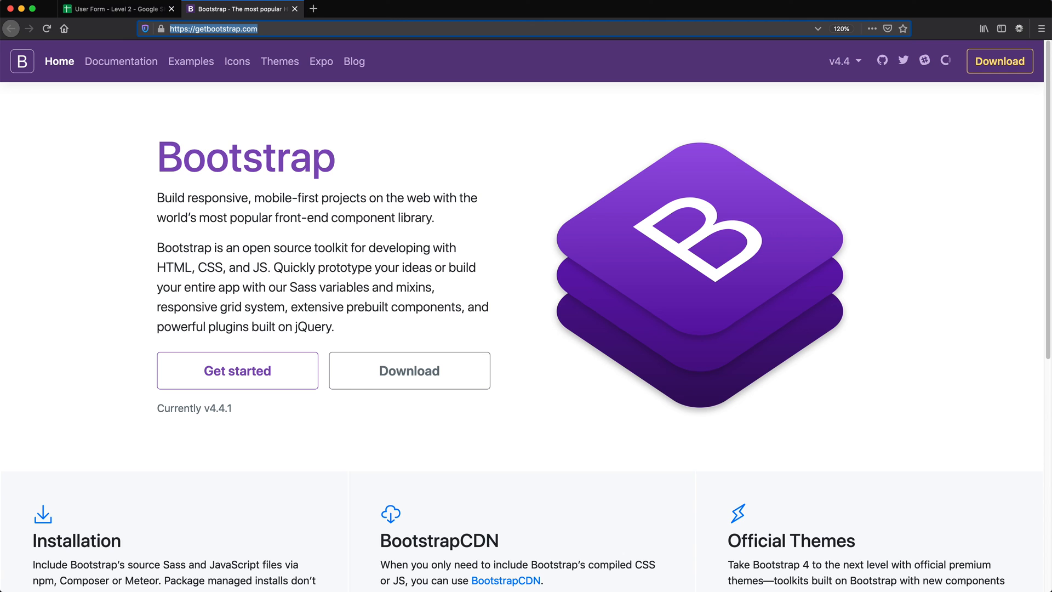
mouse_move(111, 9)
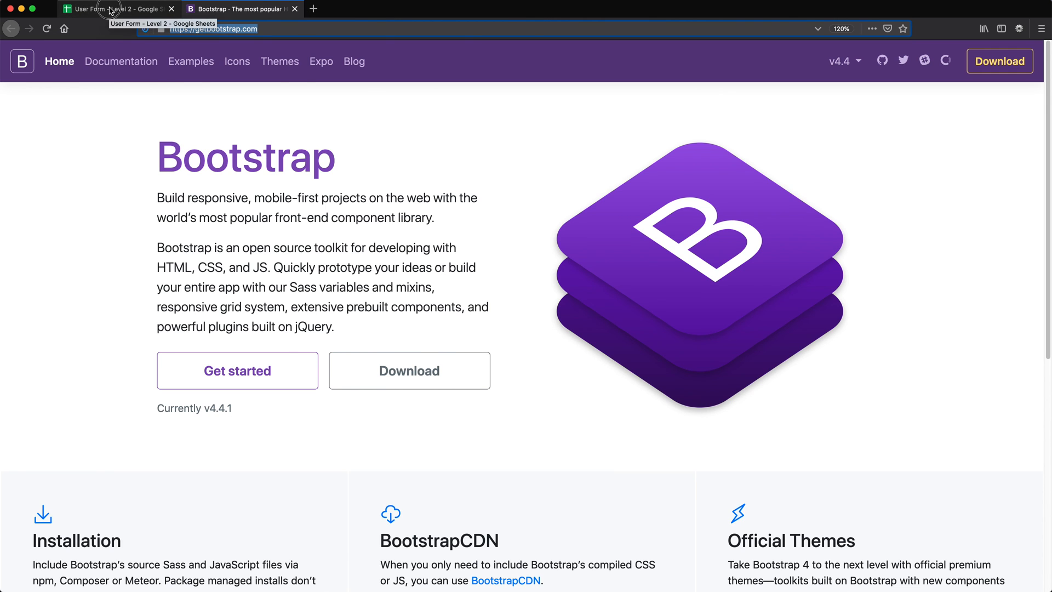
left_click(117, 8)
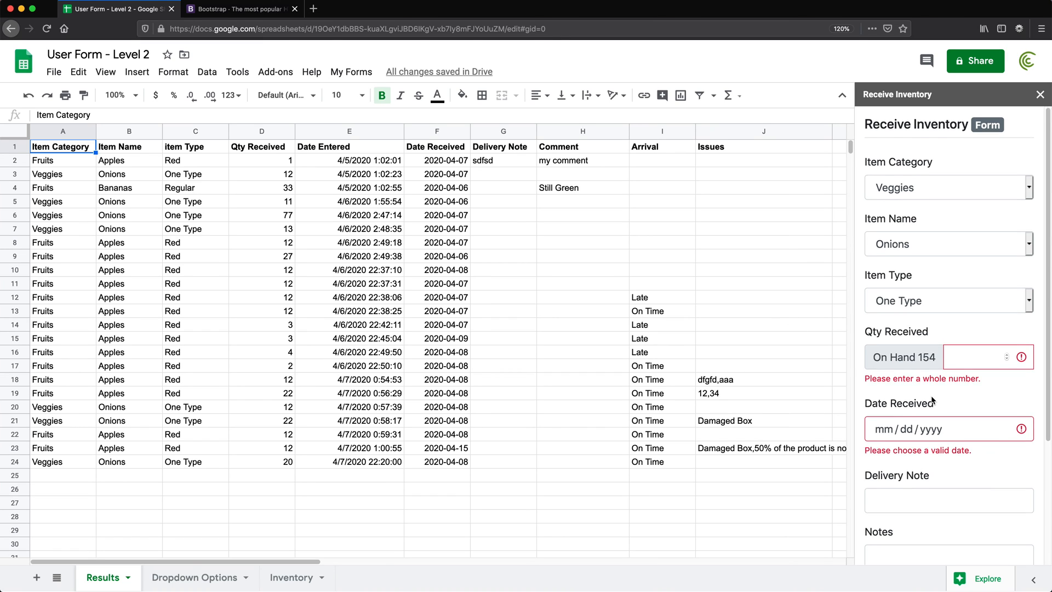
- Add a second blank issue entry under the Has Issues section of the form
scroll("down", 3)
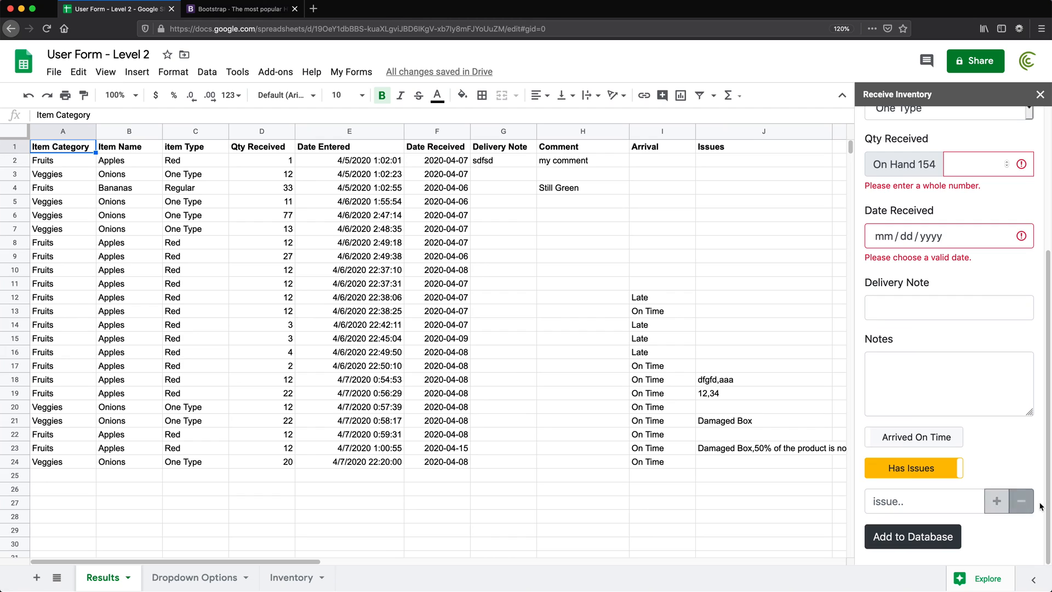
left_click(997, 501)
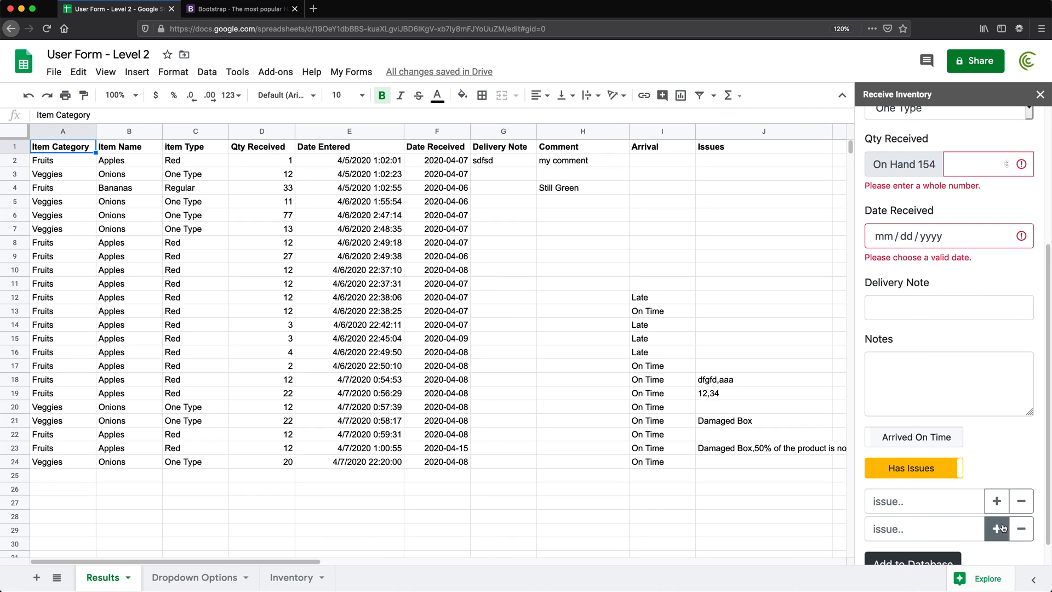
left_click(1020, 528)
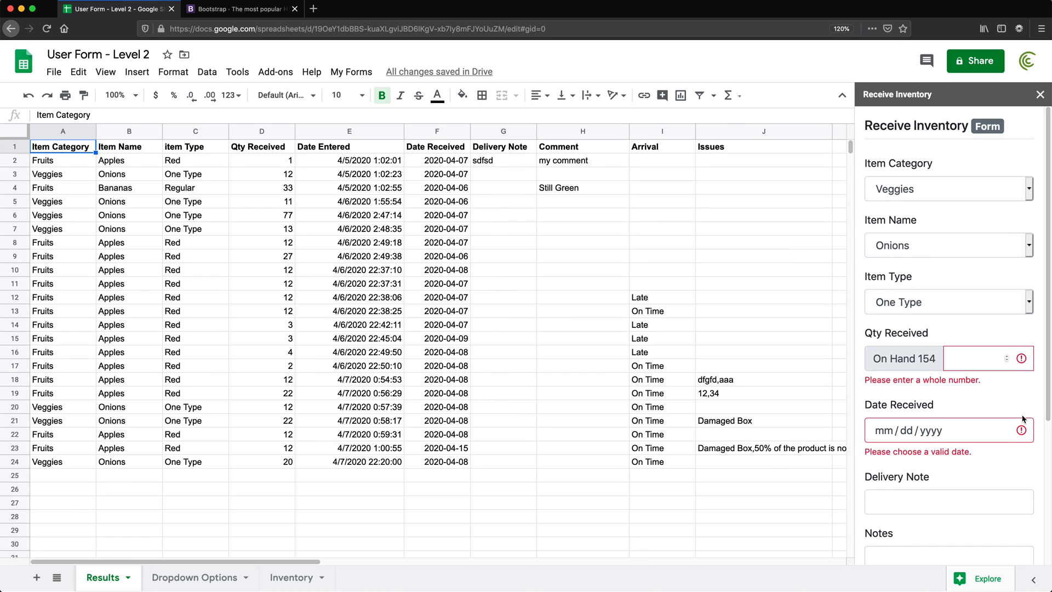
mouse_move(944, 410)
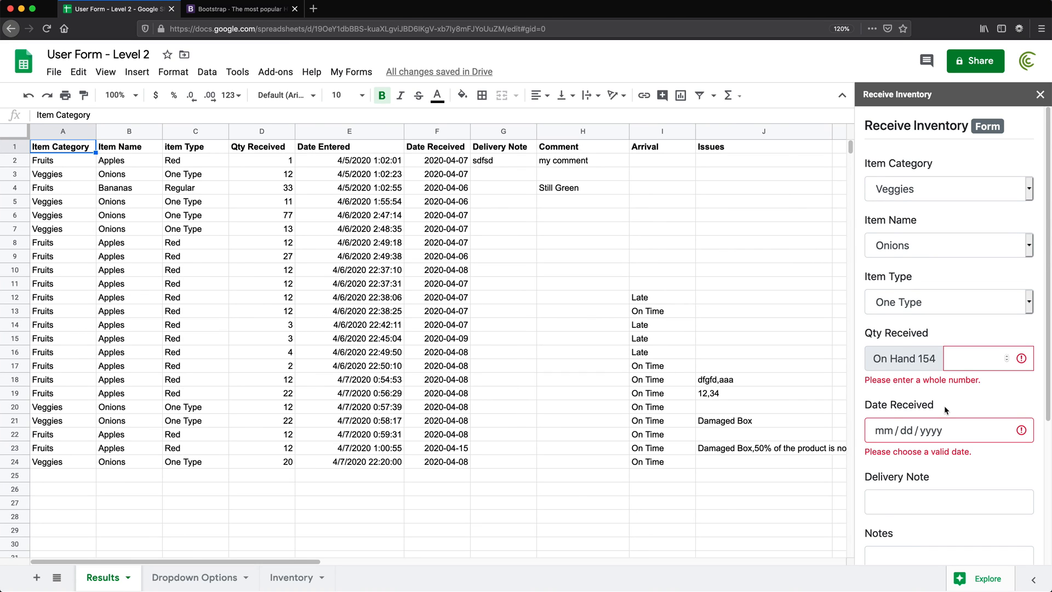